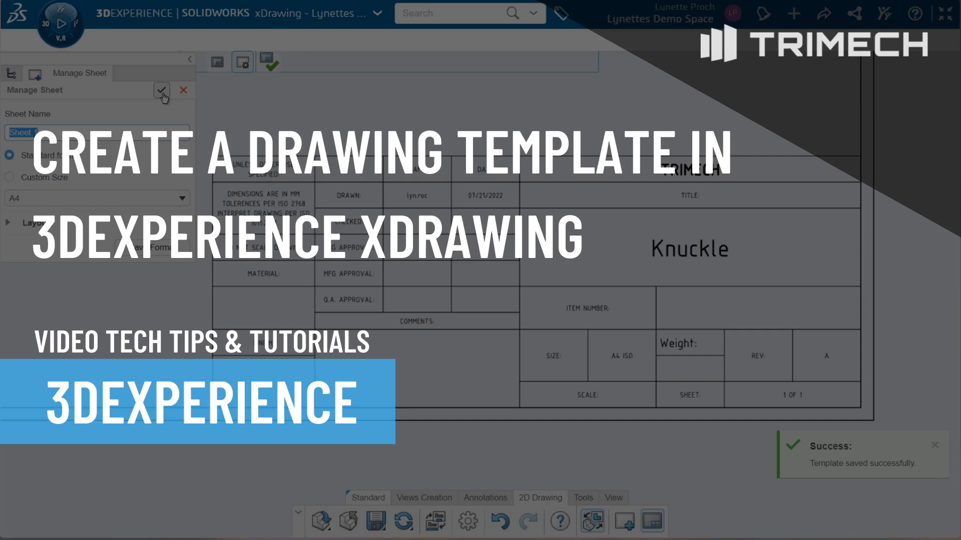
Add a new sheet using the Standard A4 format and confirm it.
click(161, 90)
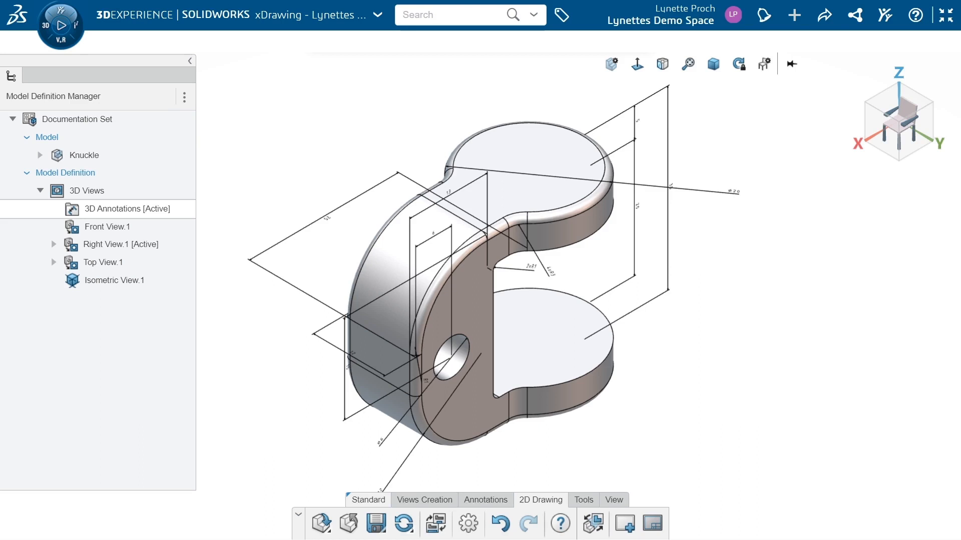
click(84, 155)
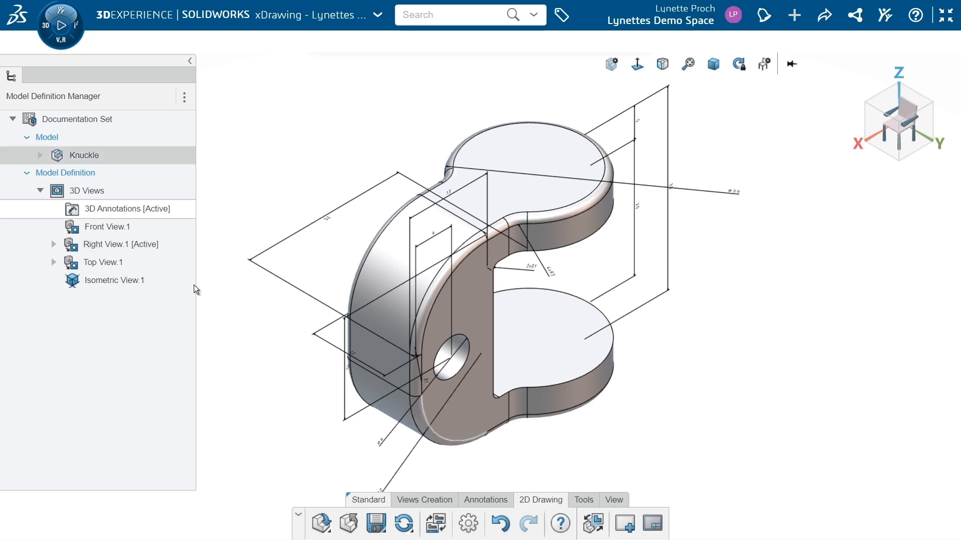
click(113, 280)
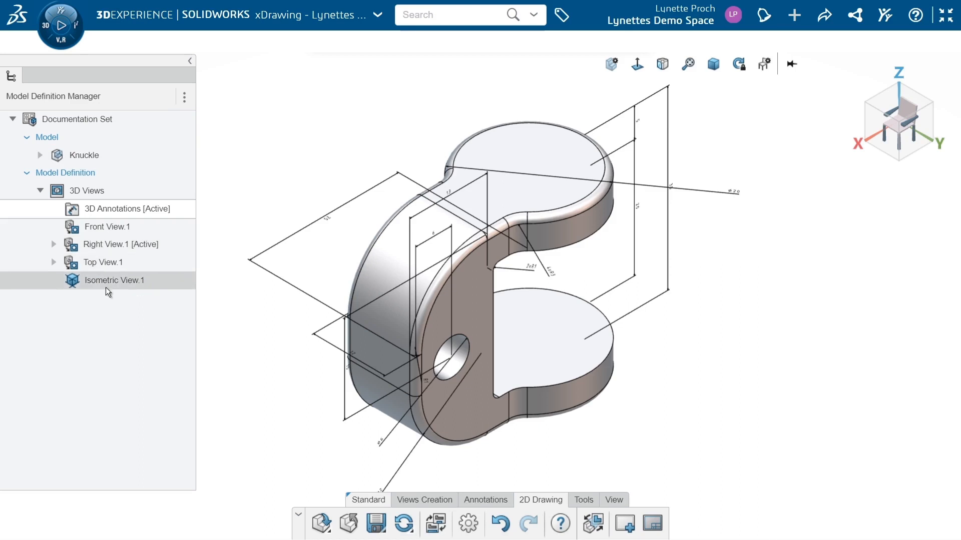
click(107, 227)
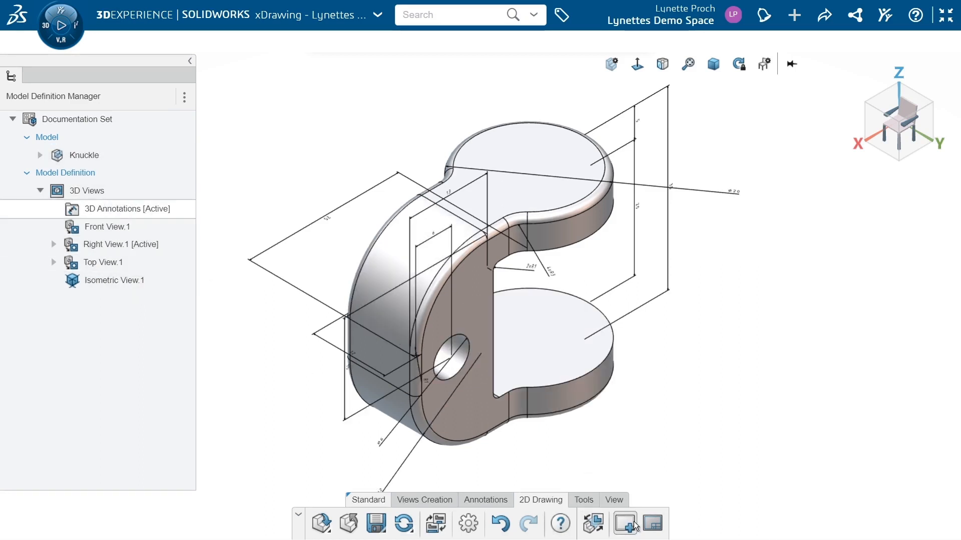
click(624, 523)
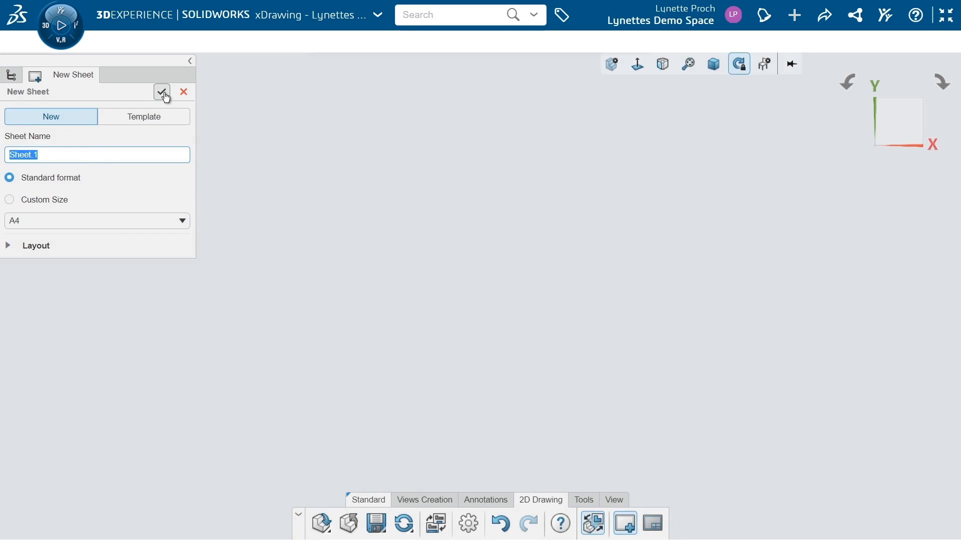
click(161, 92)
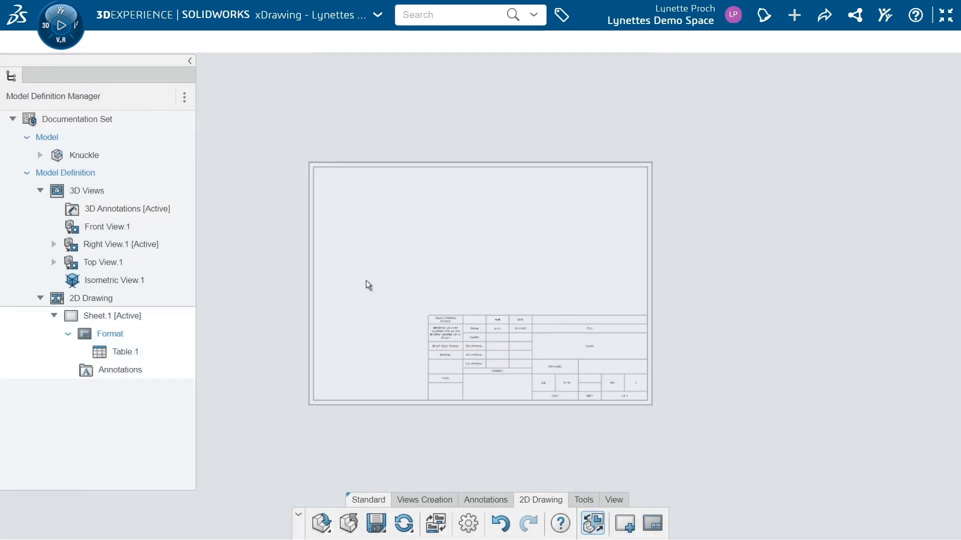
click(120, 244)
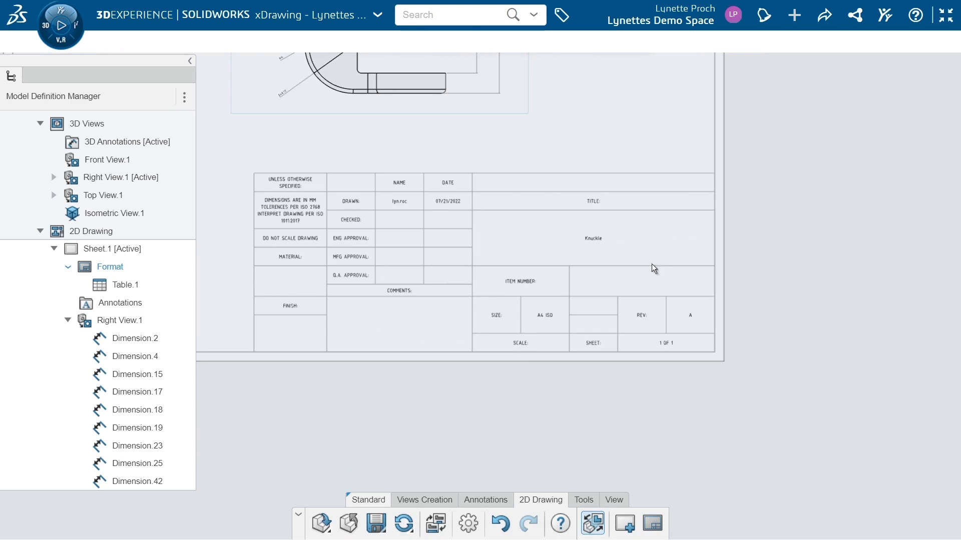
mouse_move(737, 281)
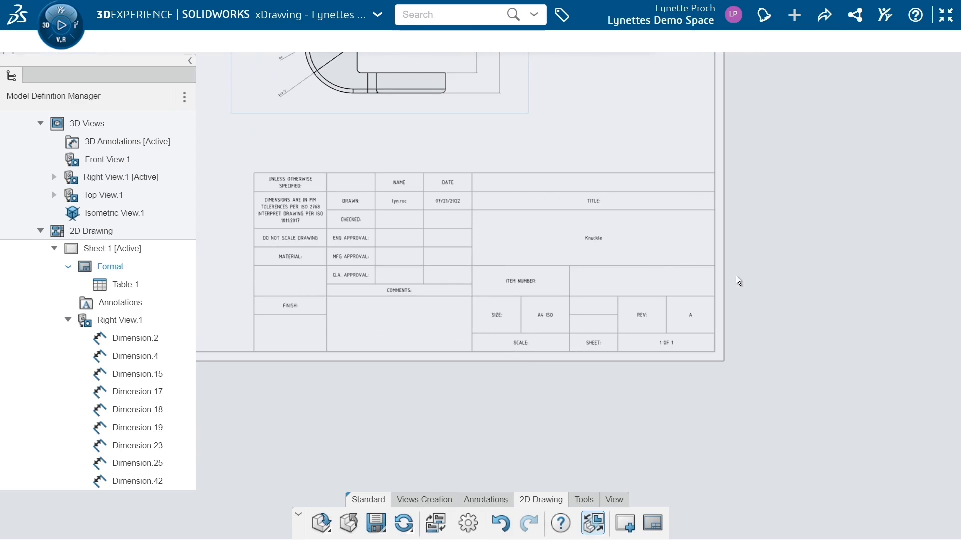
mouse_move(693, 273)
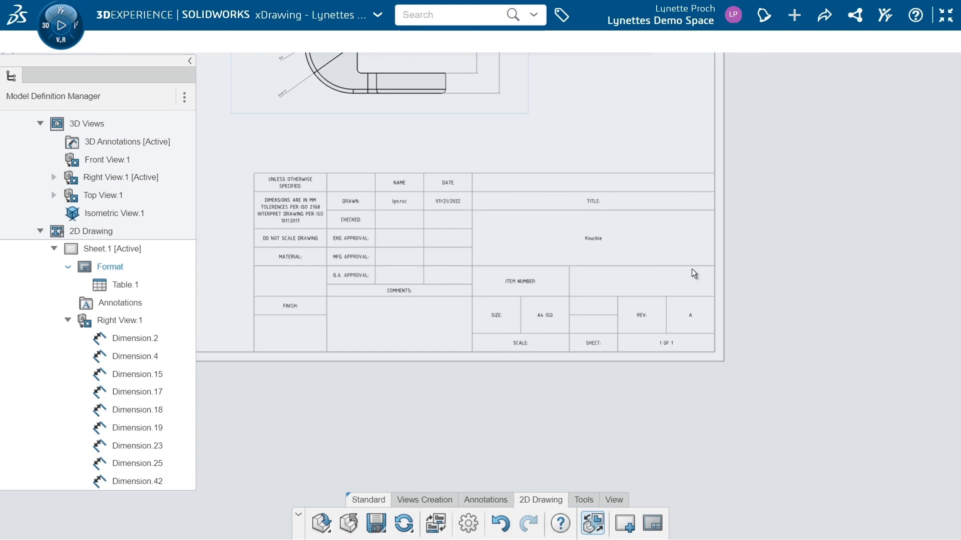
mouse_move(593, 246)
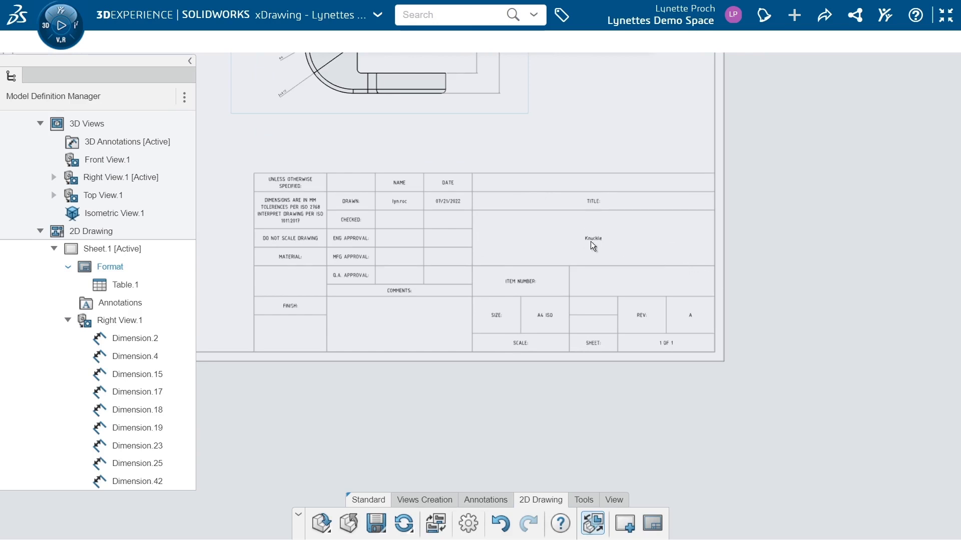
mouse_move(592, 317)
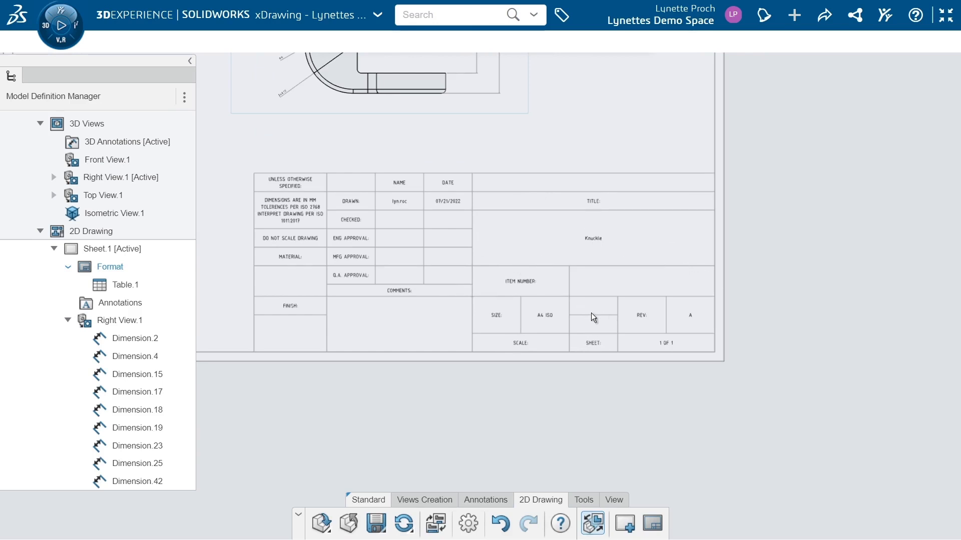
mouse_move(559, 194)
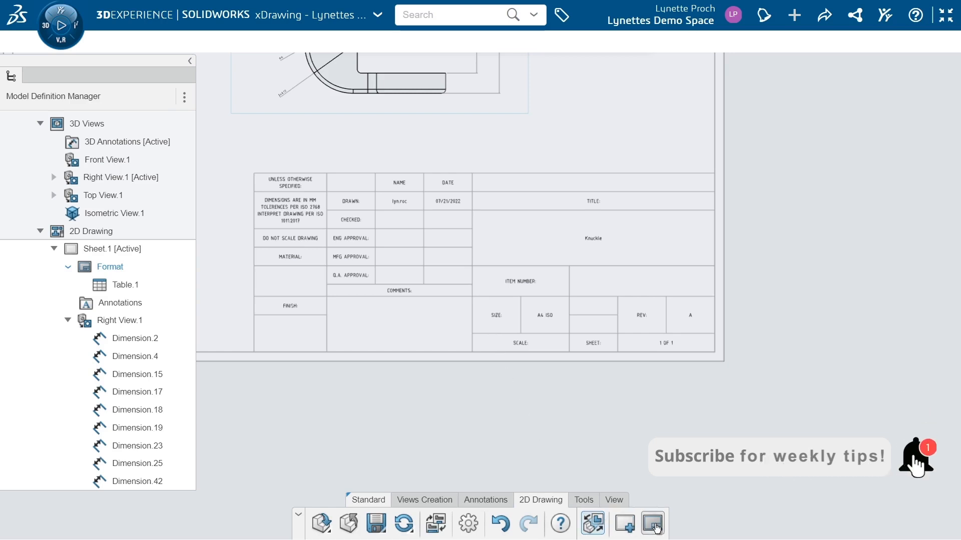
mouse_move(652, 523)
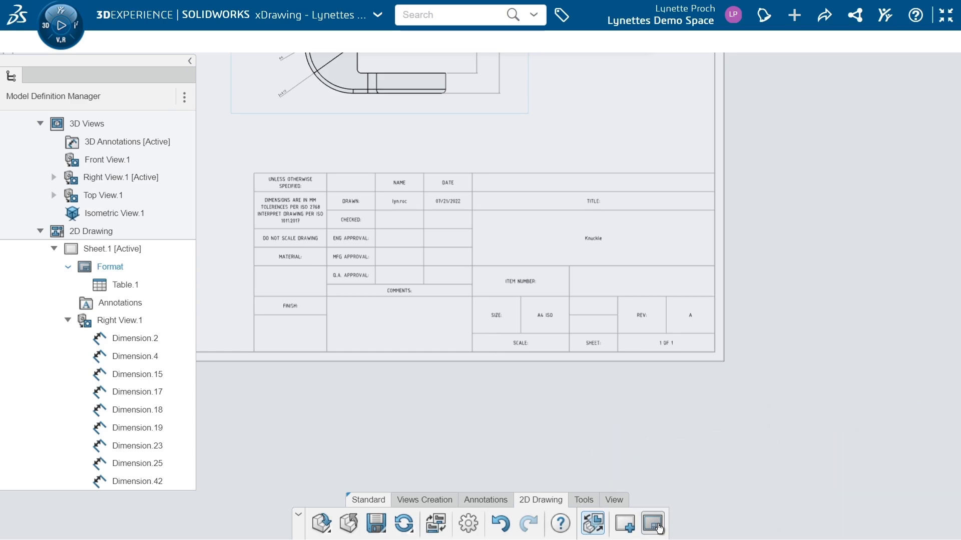
Enter Edit Sheet Format and open Edit Cells on the Knuckle title block table.
click(652, 523)
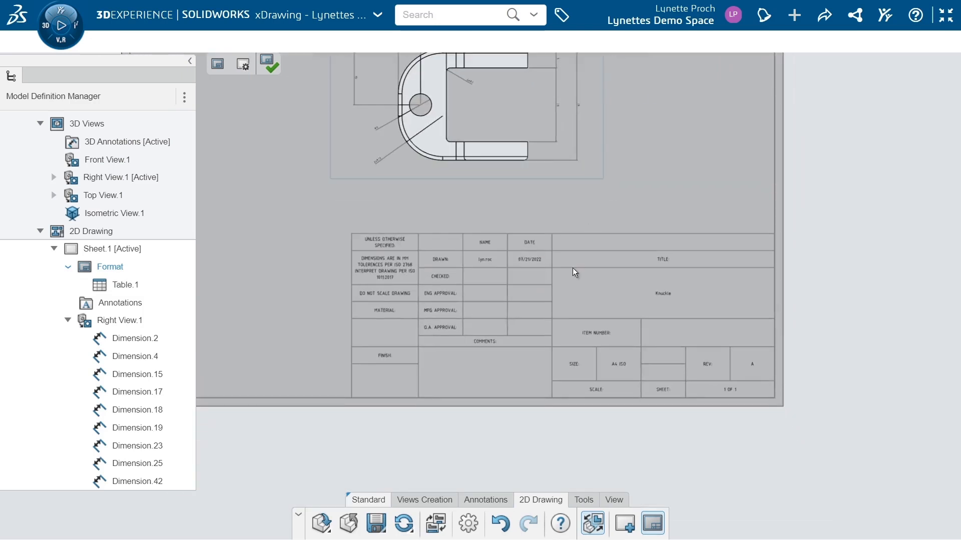
click(125, 284)
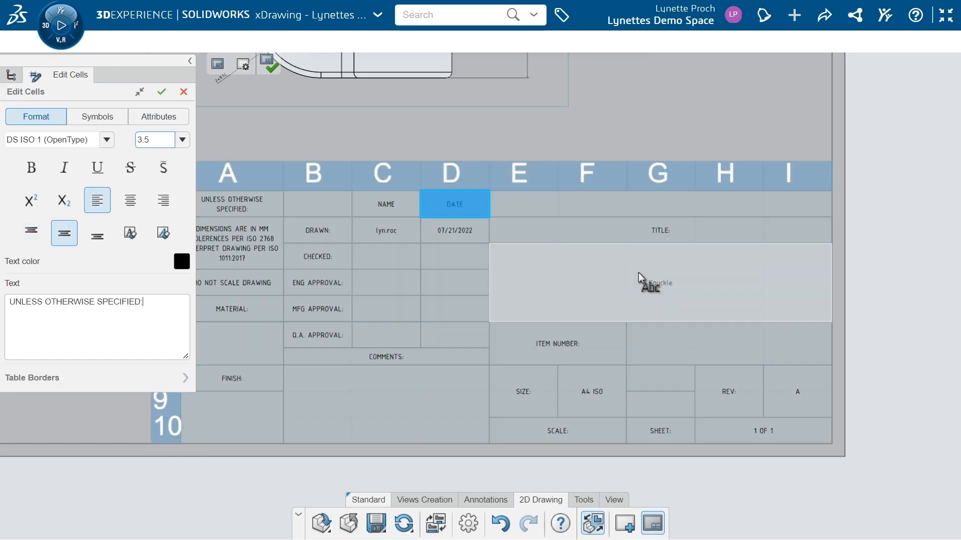
Resize the Knuckle title cell text to 5.0 and accept the cell edit.
click(660, 282)
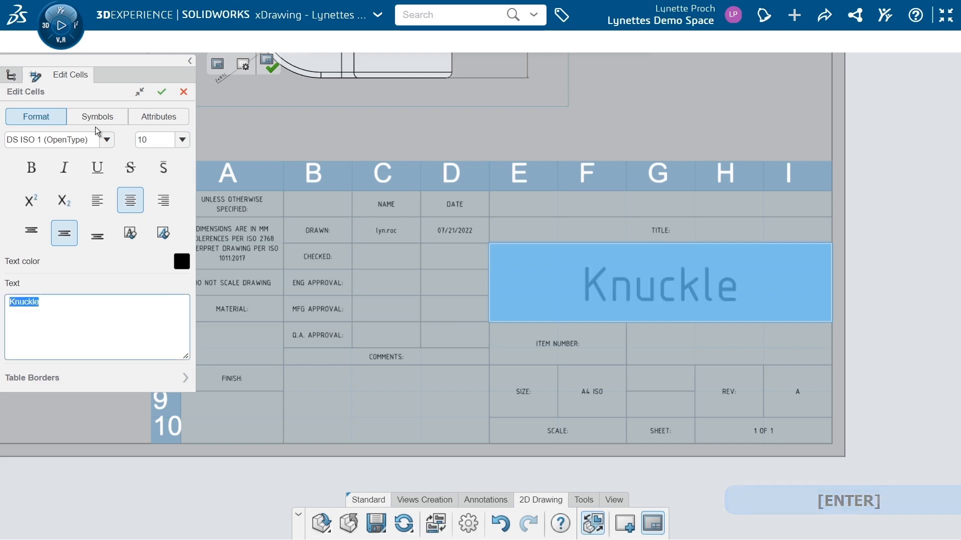
click(154, 140)
text(5)
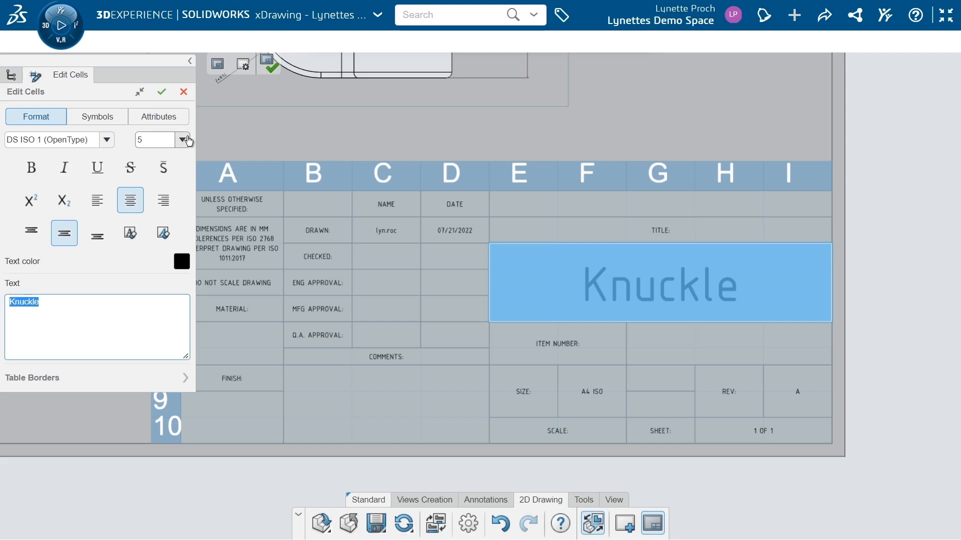
click(182, 139)
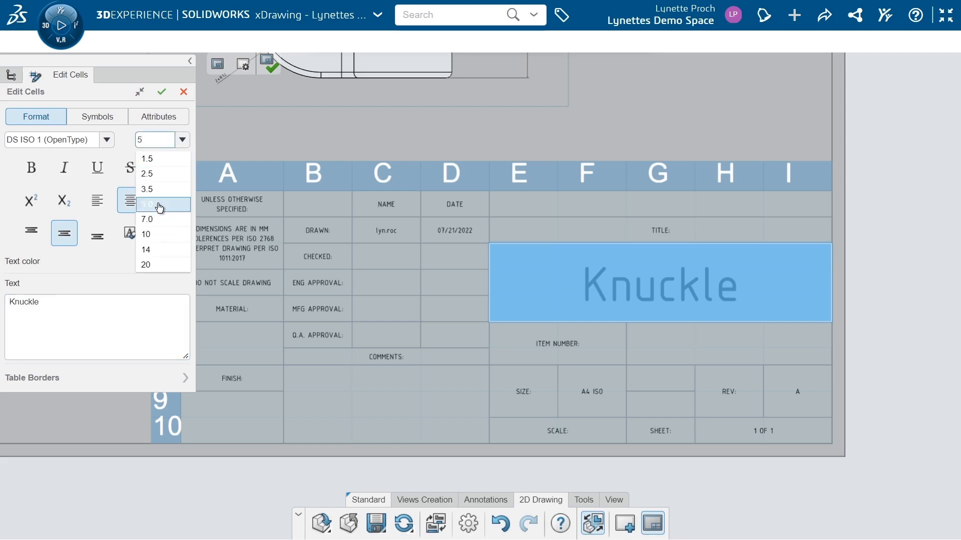
click(148, 204)
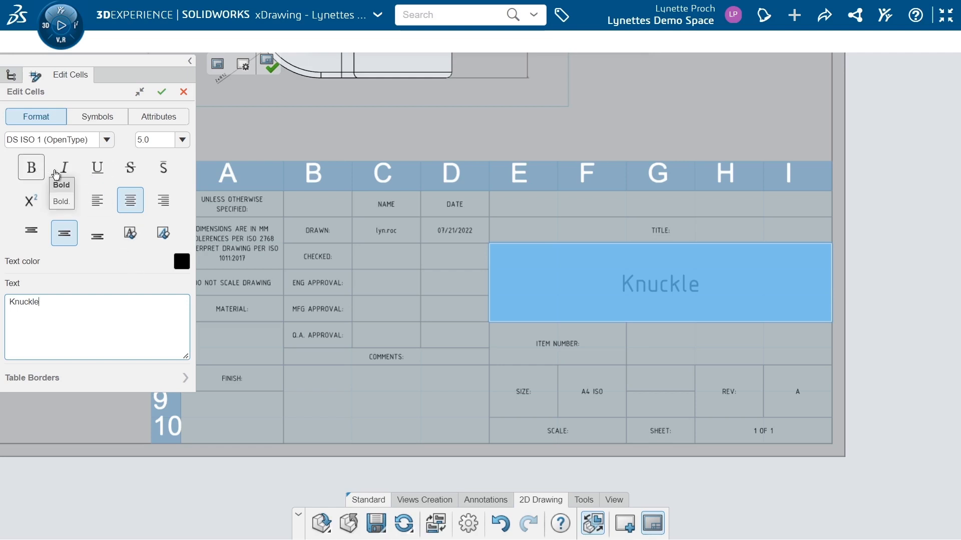
click(161, 92)
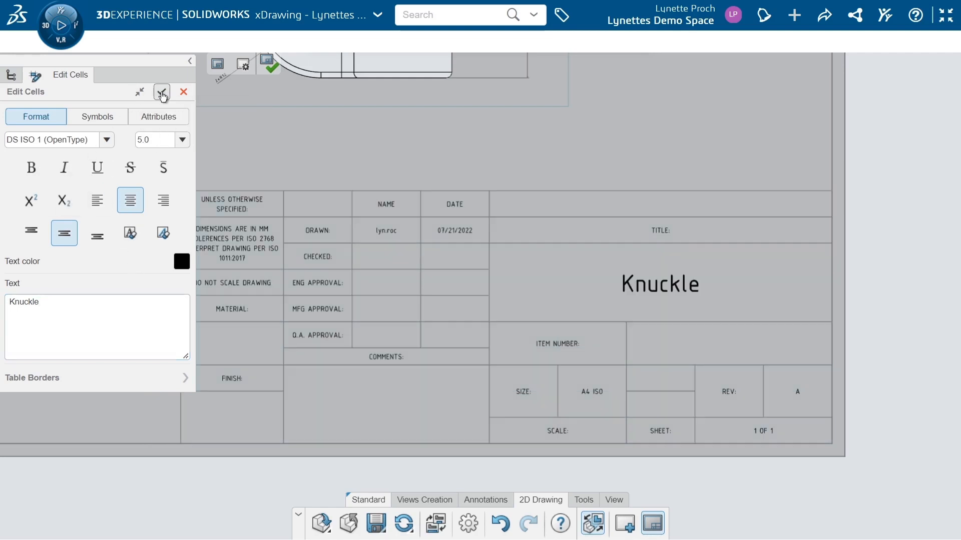
click(184, 92)
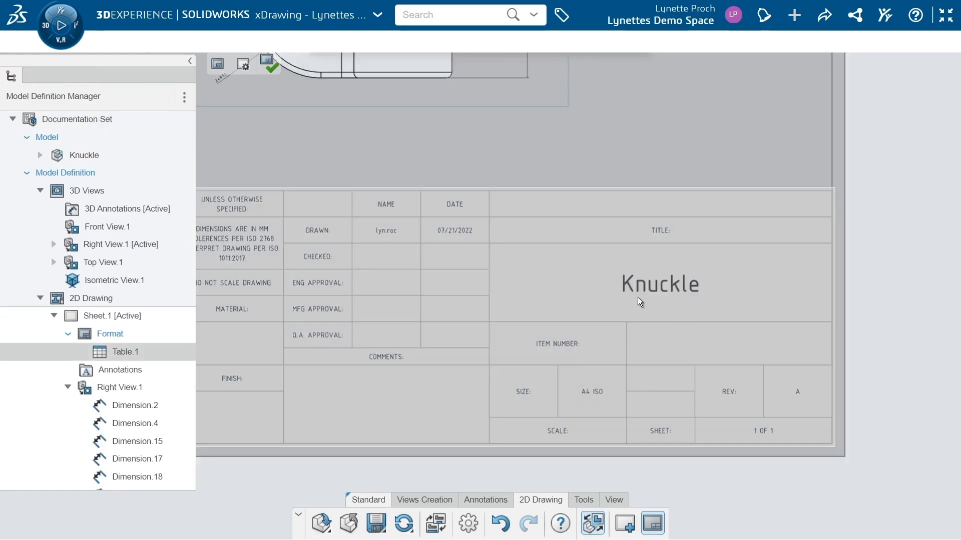
mouse_move(651, 254)
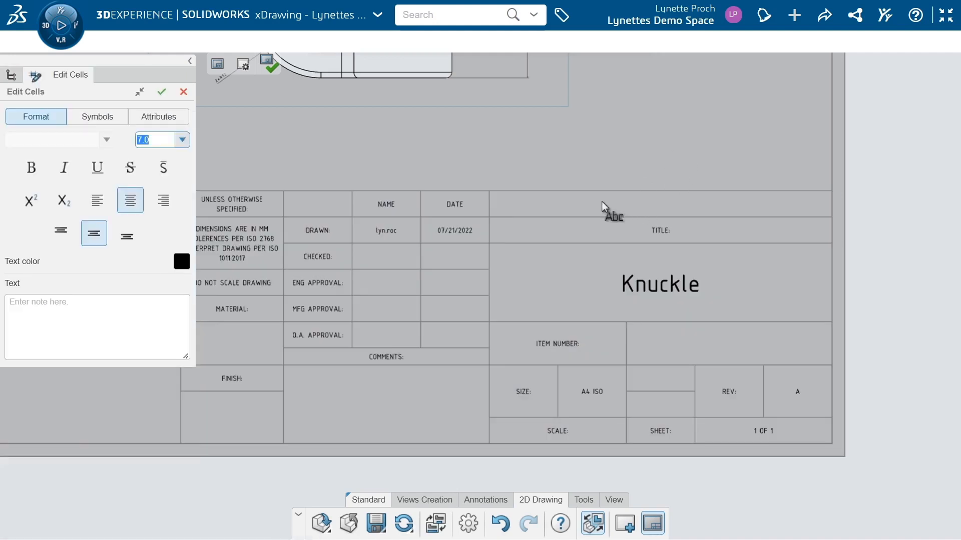
Enter bold, centre-aligned 'TRIMECH' in the merged cell above TITLE and accept.
click(659, 204)
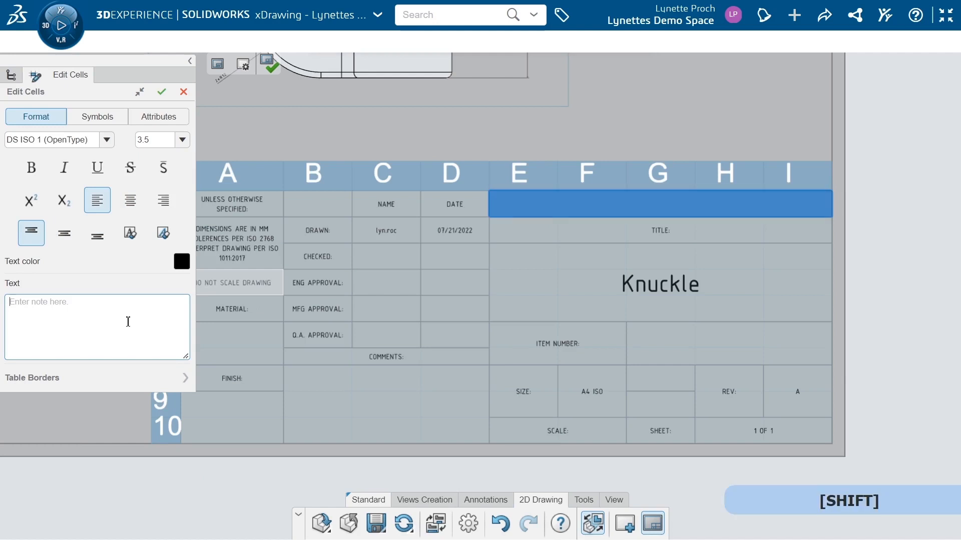
text(TRIMECH)
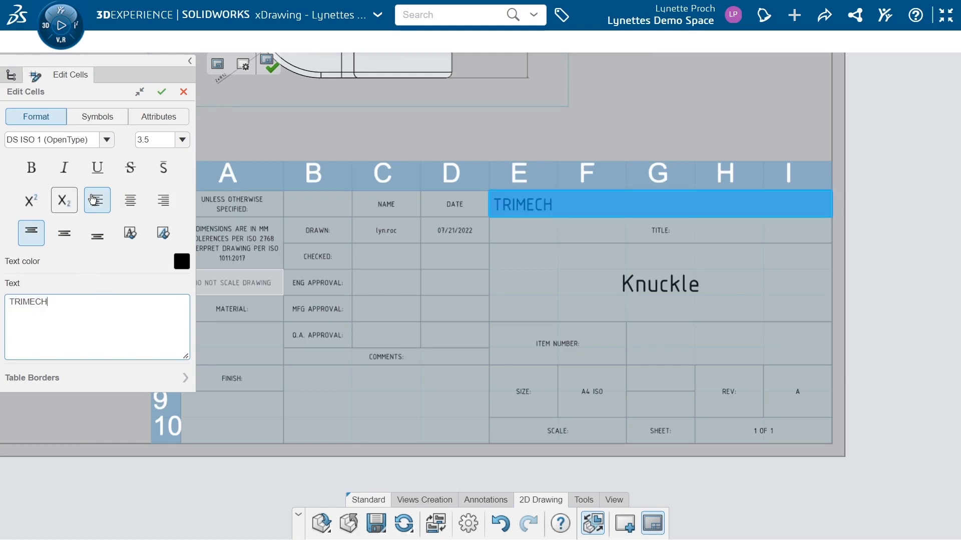
click(129, 200)
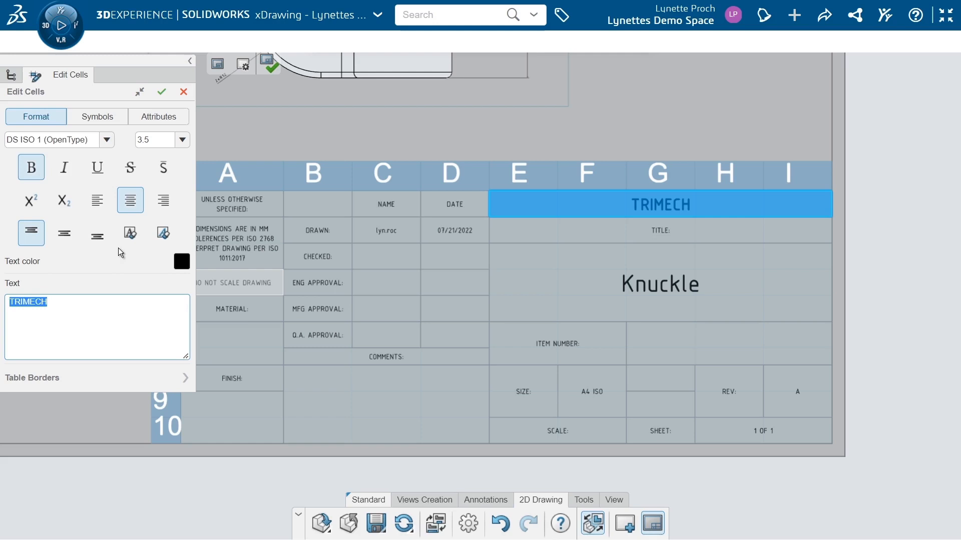
click(161, 93)
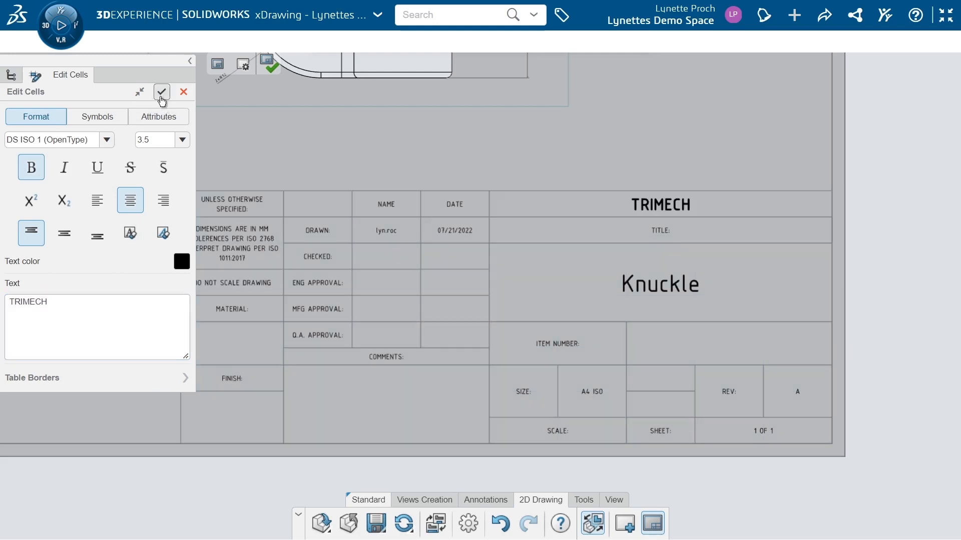
click(161, 93)
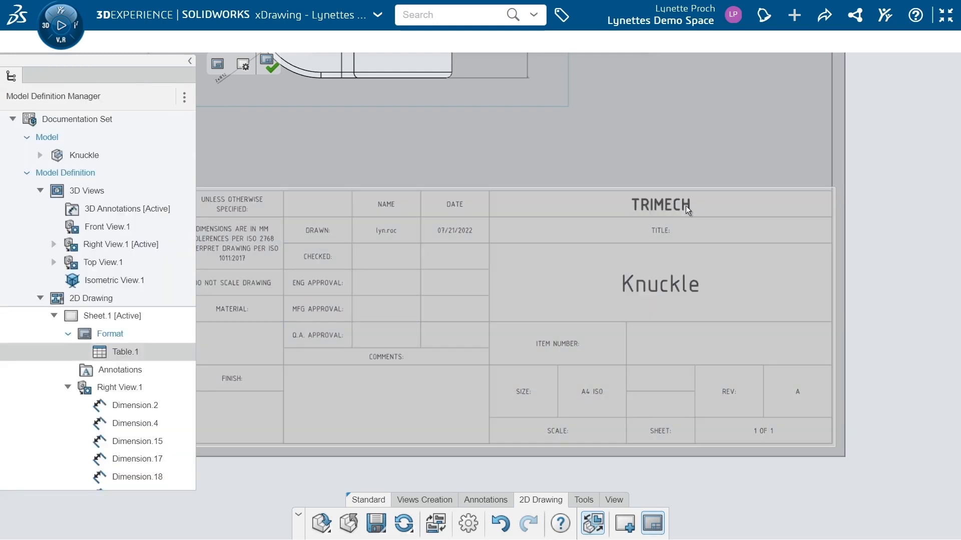
mouse_move(572, 348)
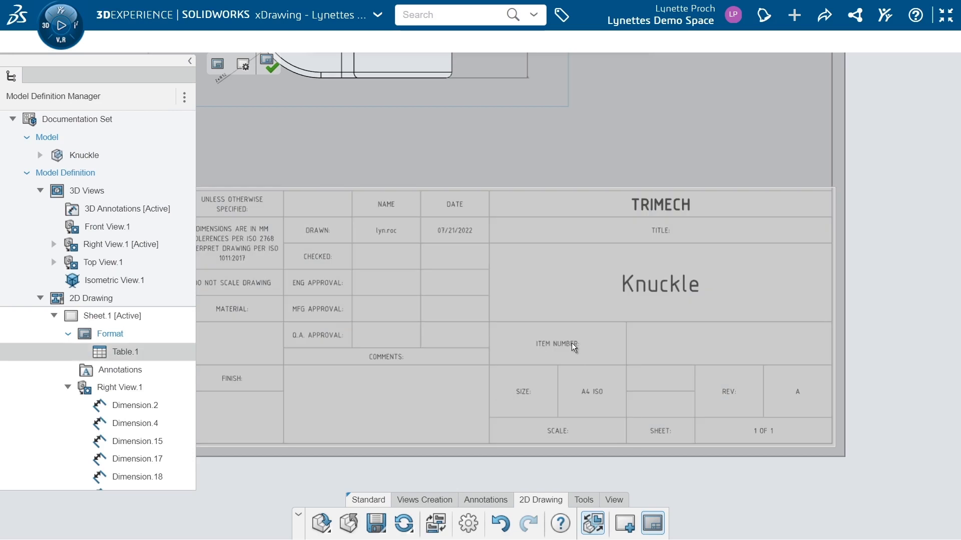
mouse_move(498, 347)
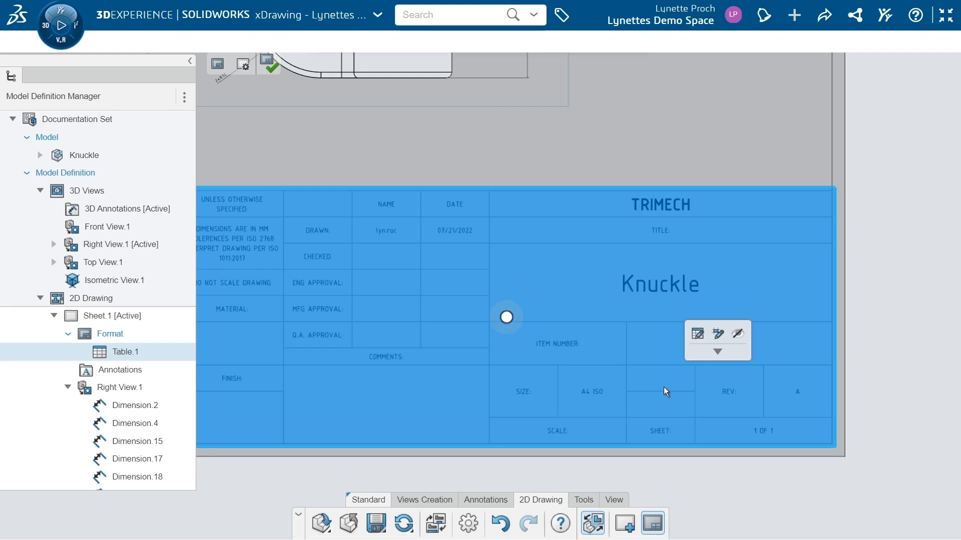
Type 'Weight:' right of A4 ISO at size 2.5, middle-aligned, then select the cell below.
click(696, 334)
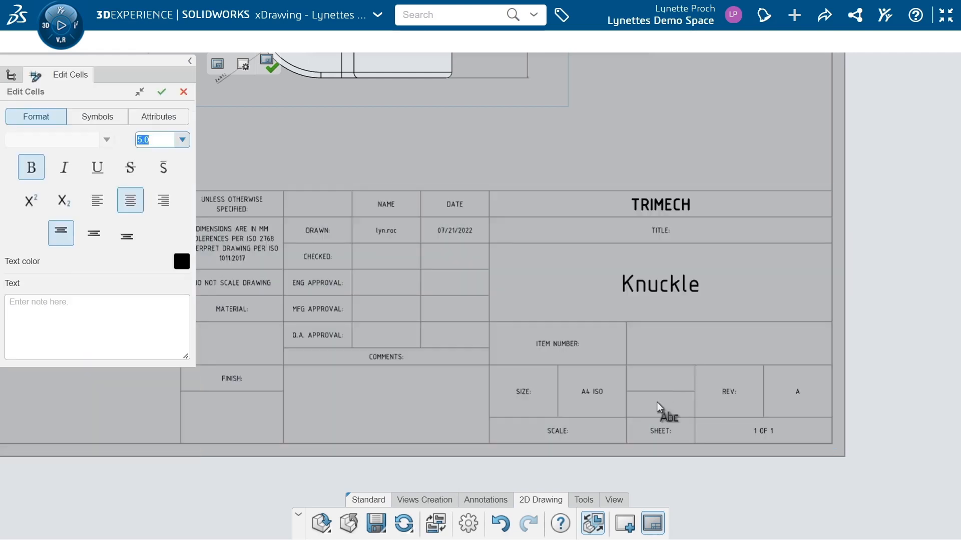
click(454, 308)
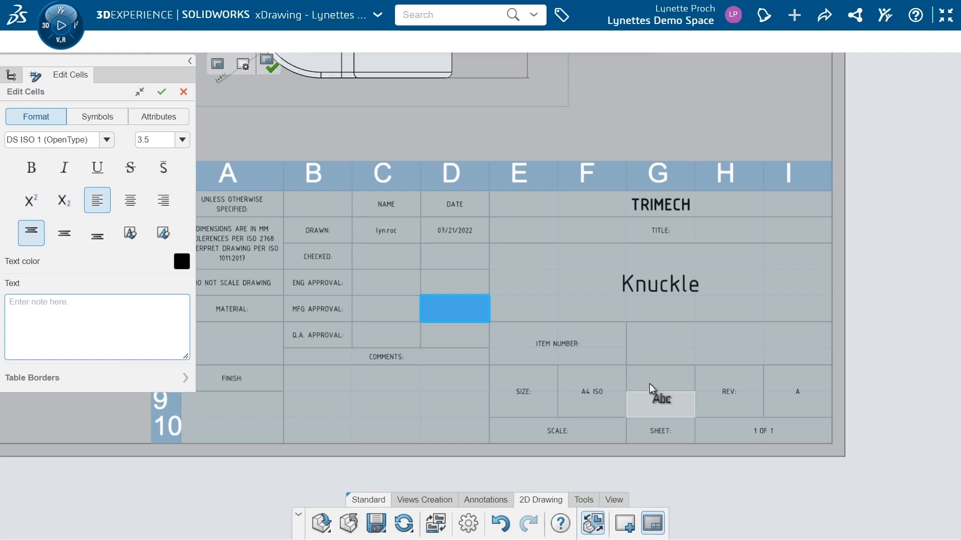
text(Weight:)
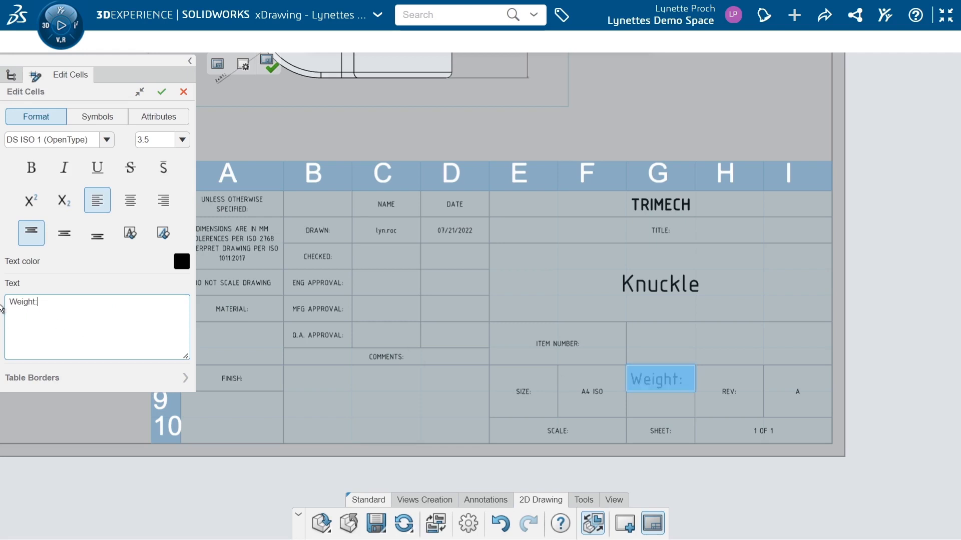
click(182, 139)
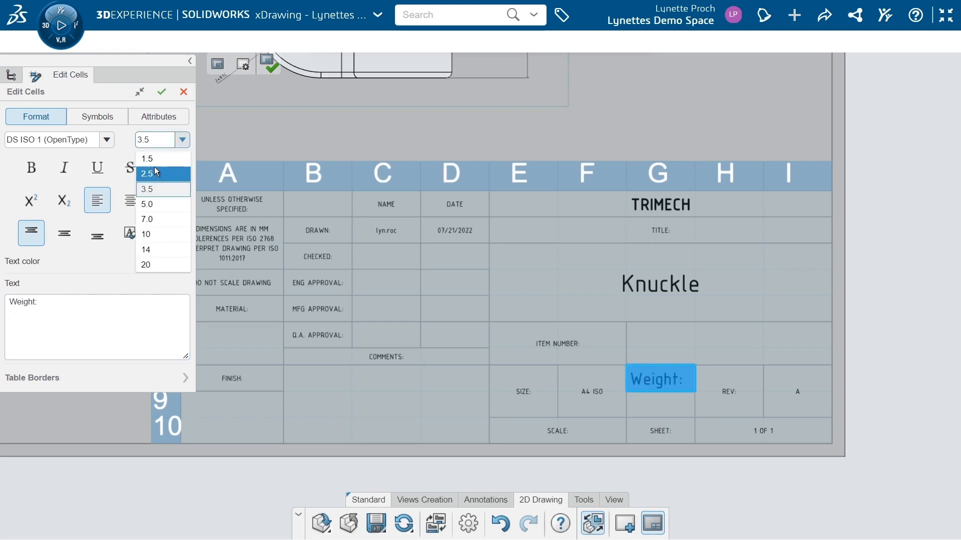
click(147, 174)
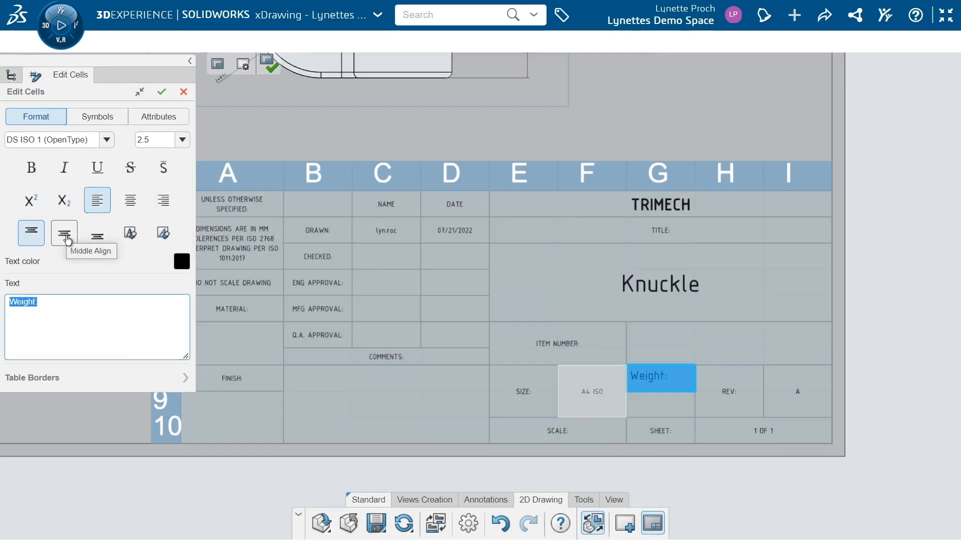
click(64, 233)
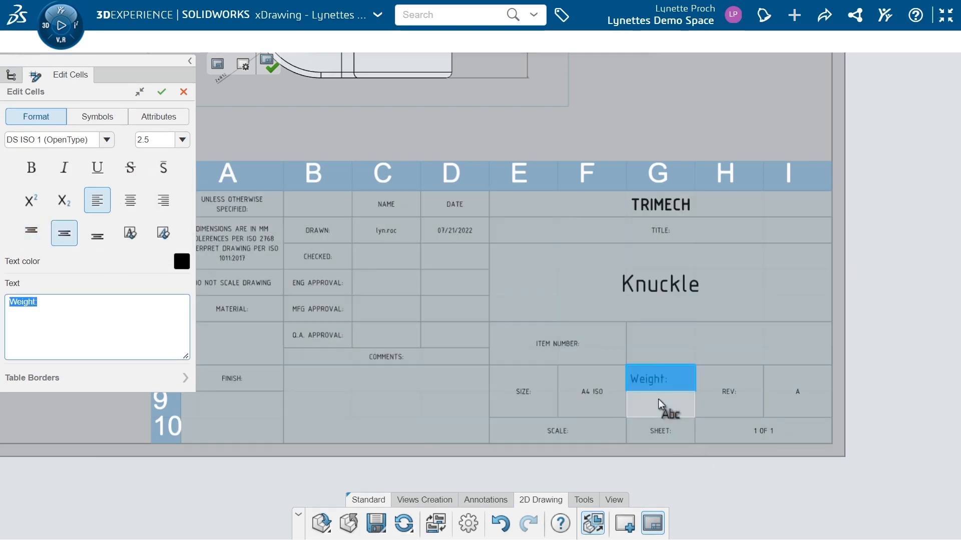
click(660, 404)
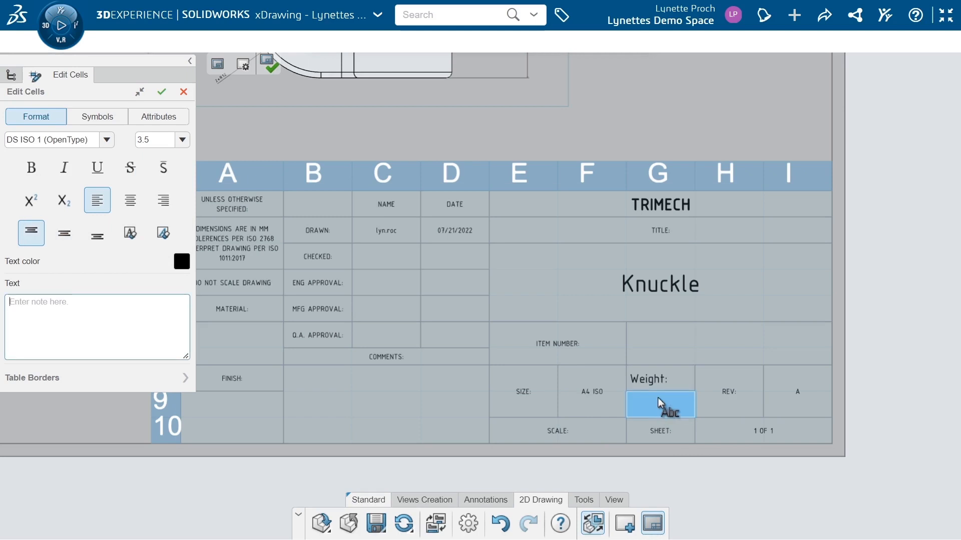
Insert the Weight attribute into the cell below 'Weight:' and accept the table edit.
click(158, 117)
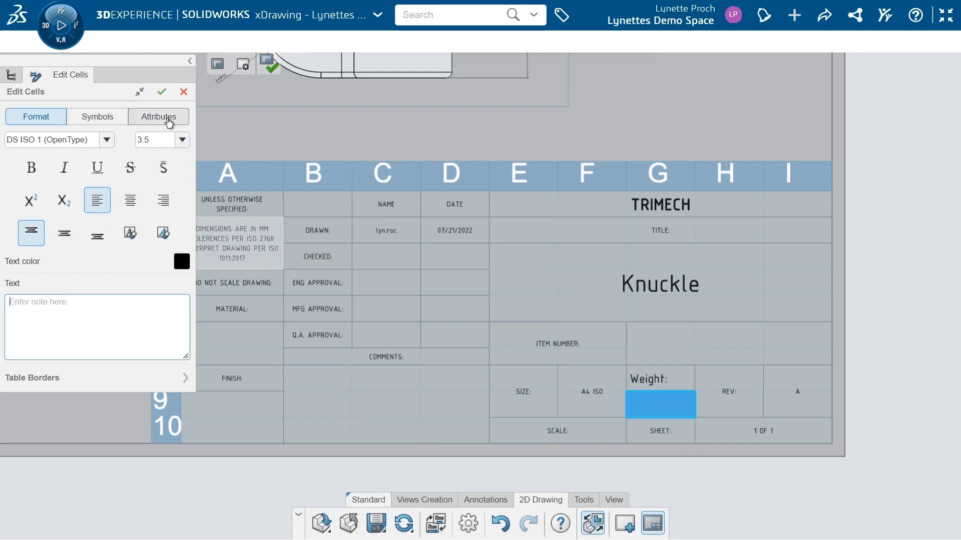
click(158, 116)
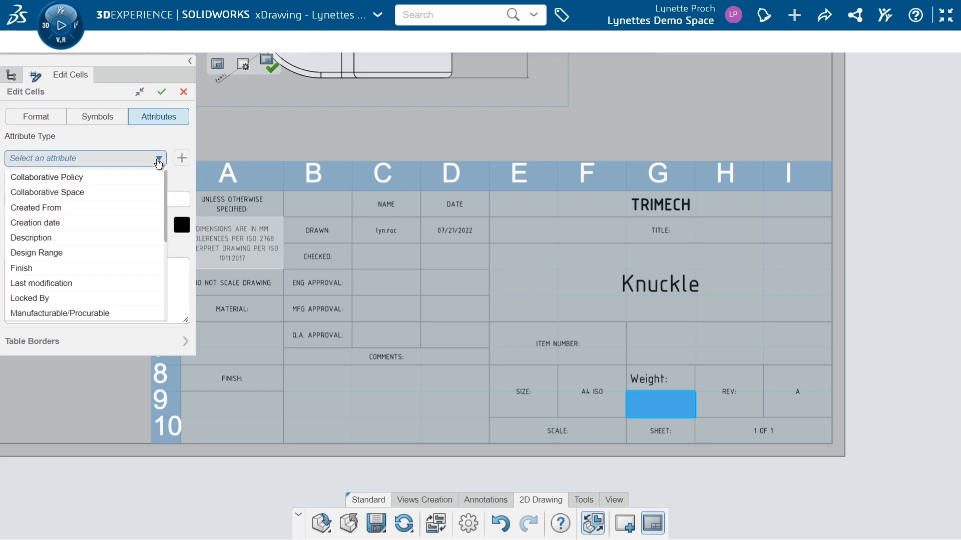
mouse_move(78, 252)
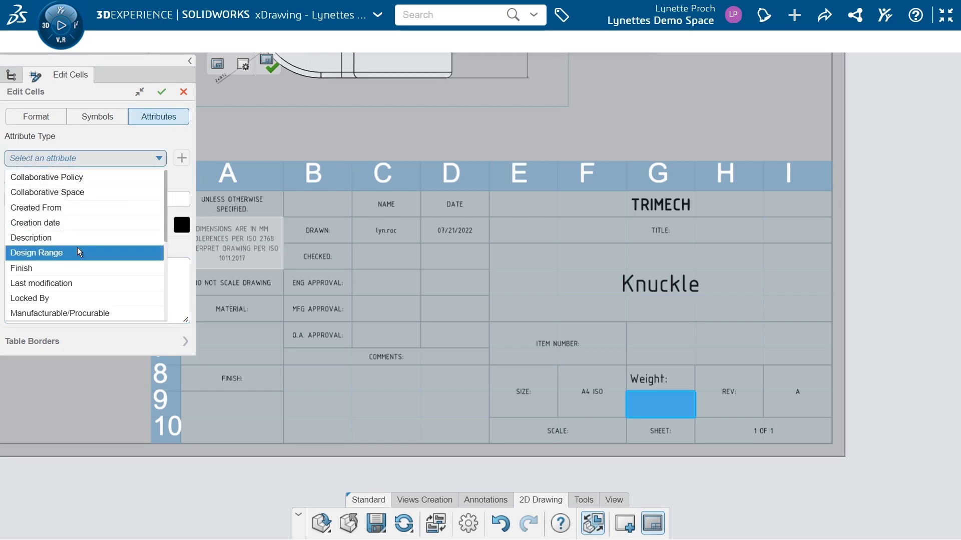
scroll(down, 3)
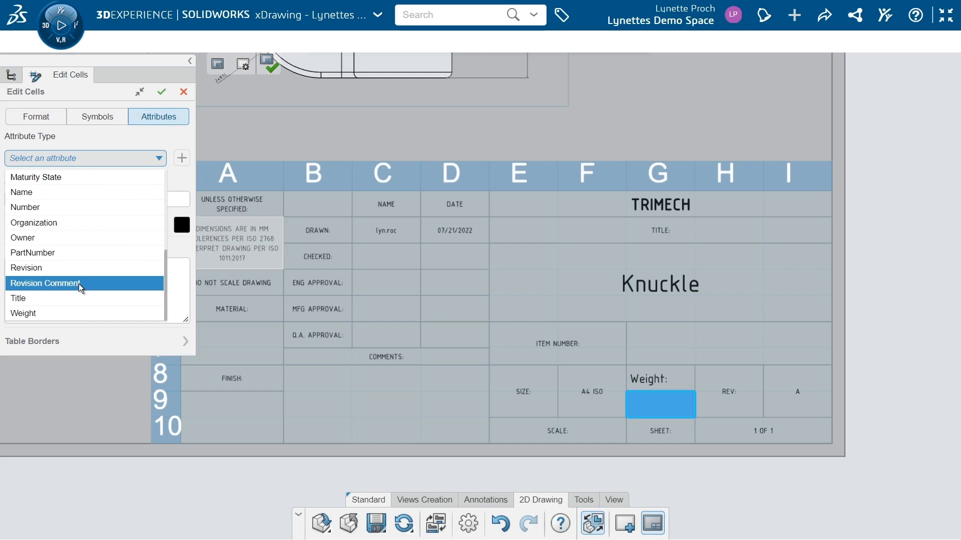
click(24, 313)
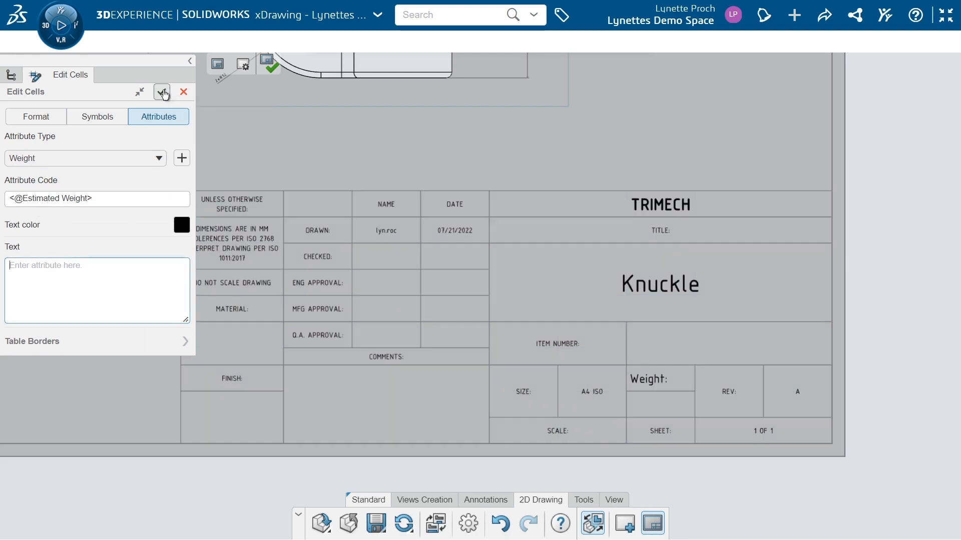
click(161, 92)
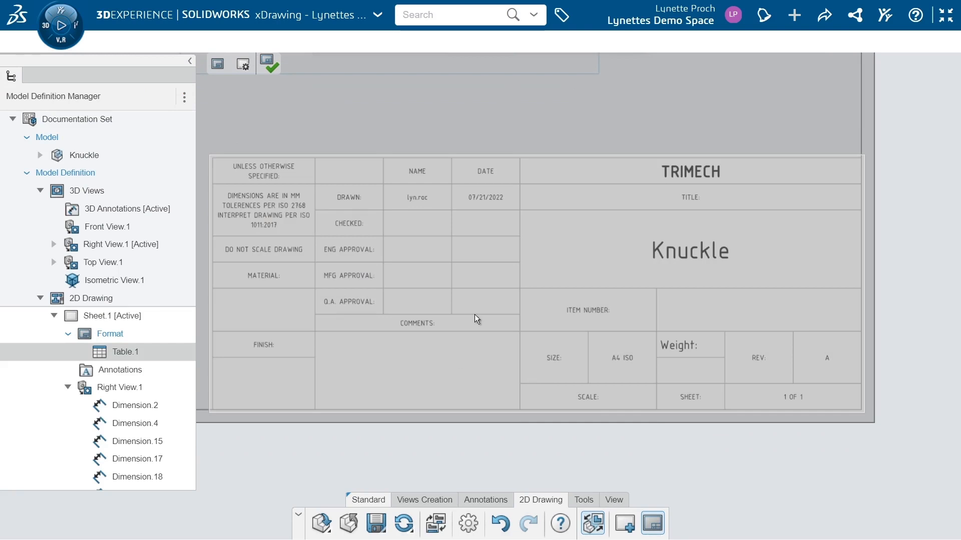
mouse_move(645, 175)
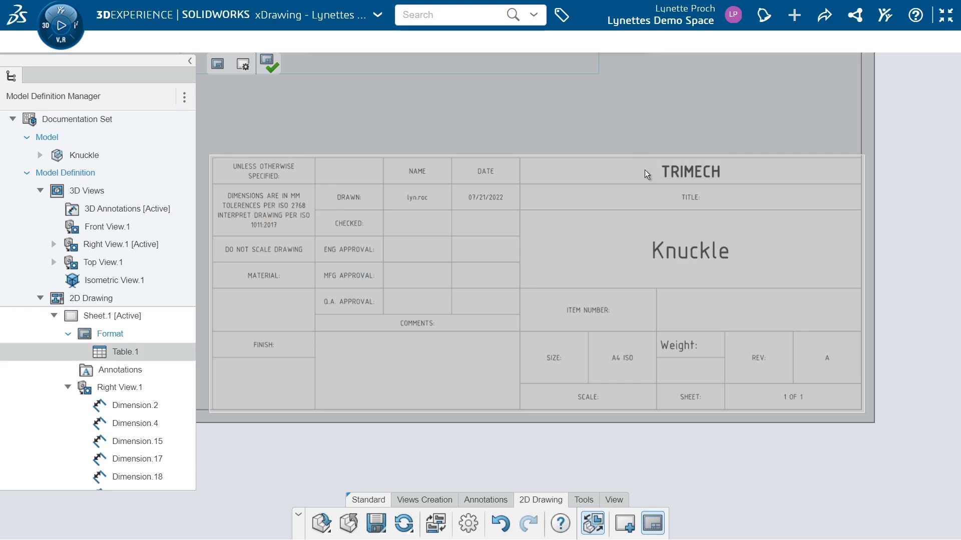
mouse_move(708, 340)
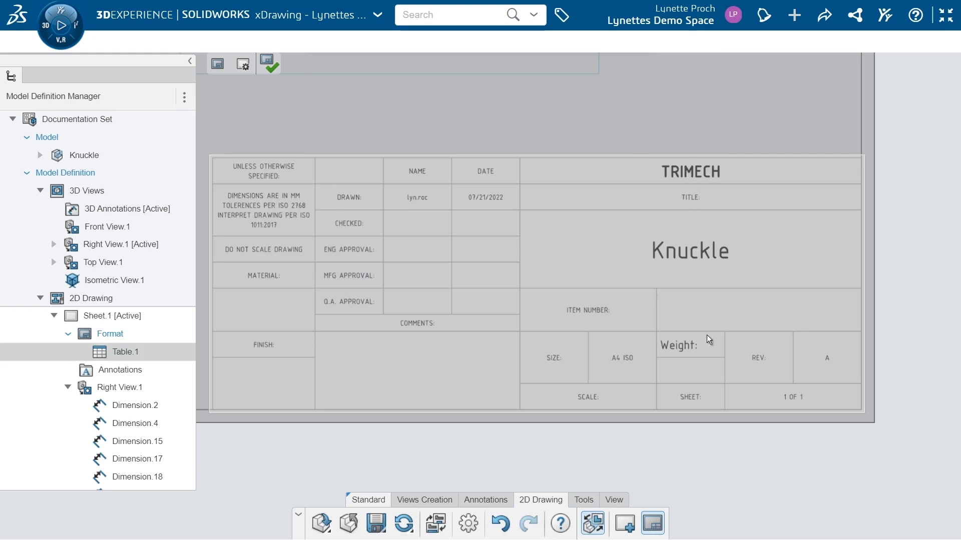
mouse_move(619, 293)
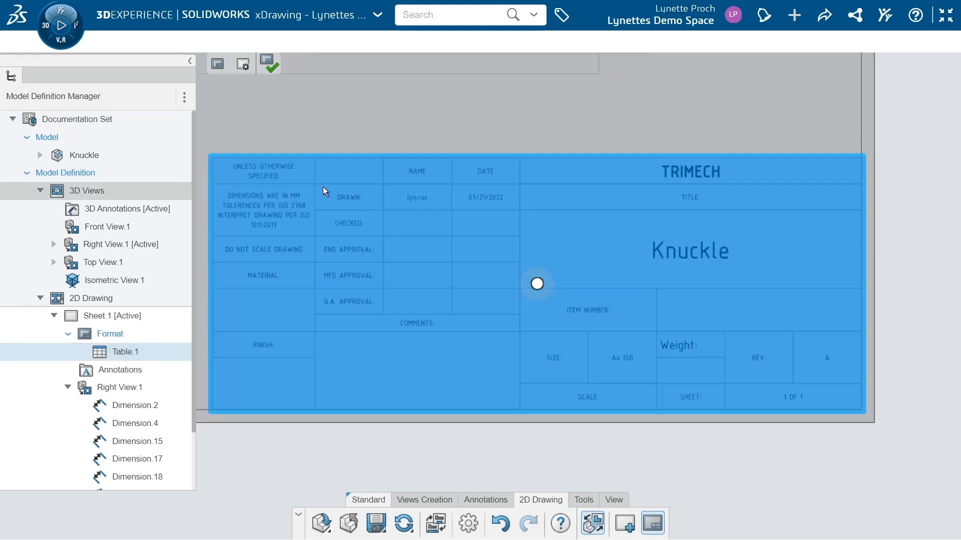
mouse_move(392, 218)
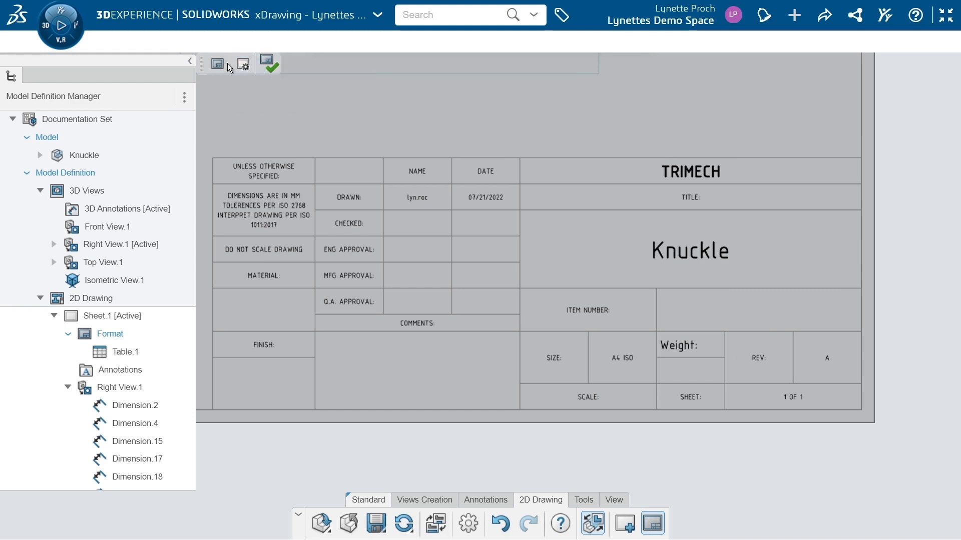
mouse_move(267, 64)
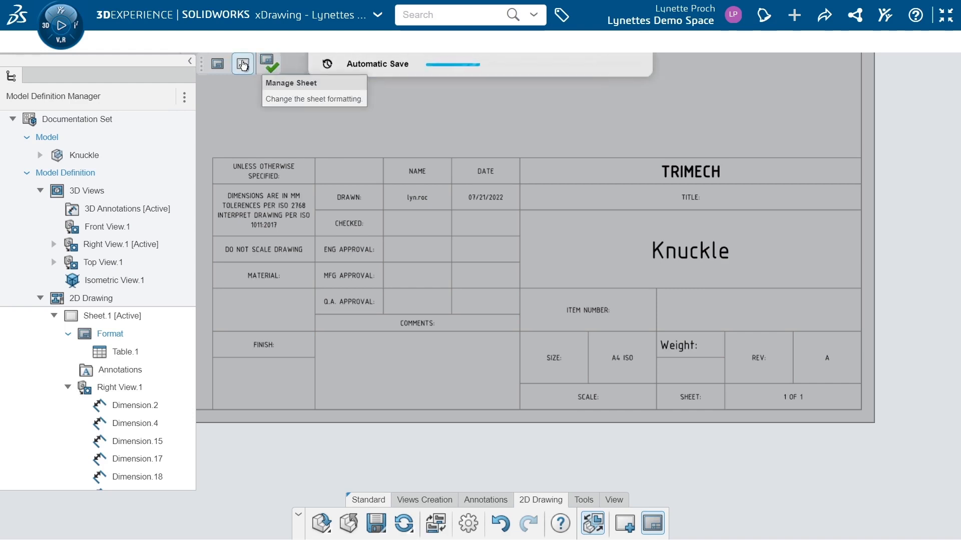
Save the sheet format from Manage Sheet under the name 'TriMech Title'.
click(242, 63)
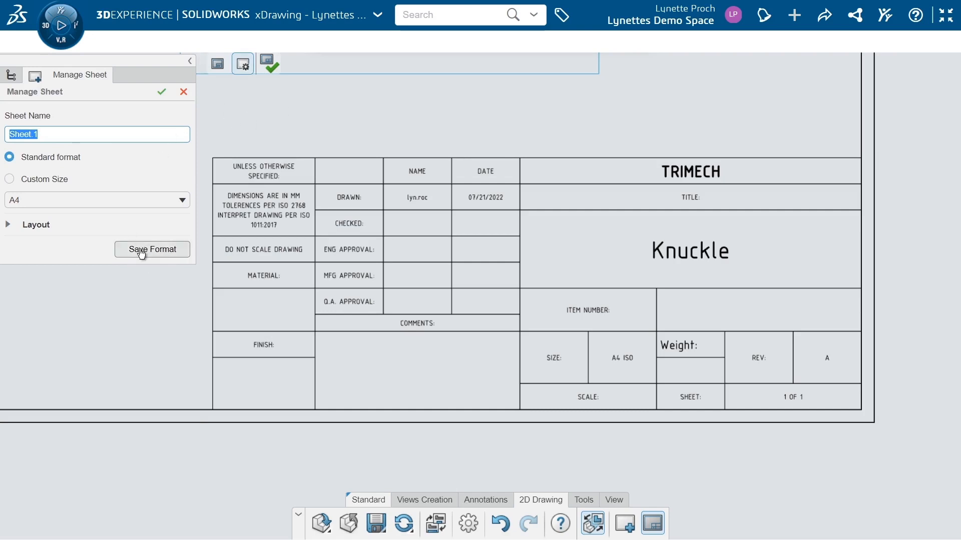
click(152, 251)
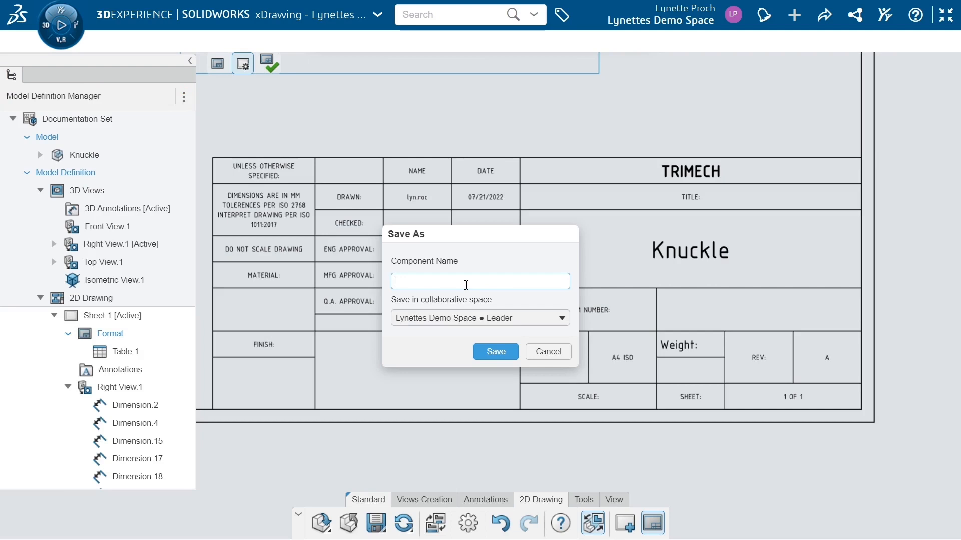
text(TriMech Title)
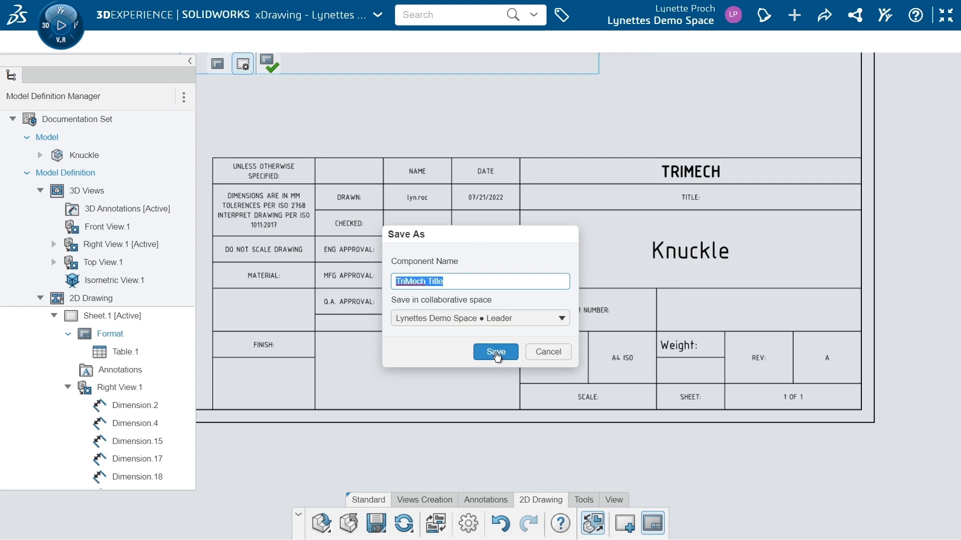
click(494, 352)
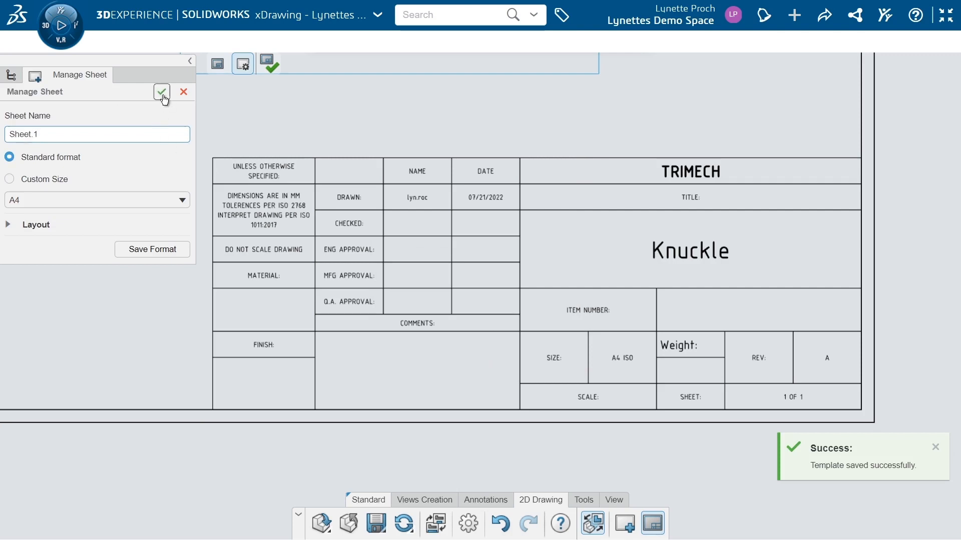
click(161, 93)
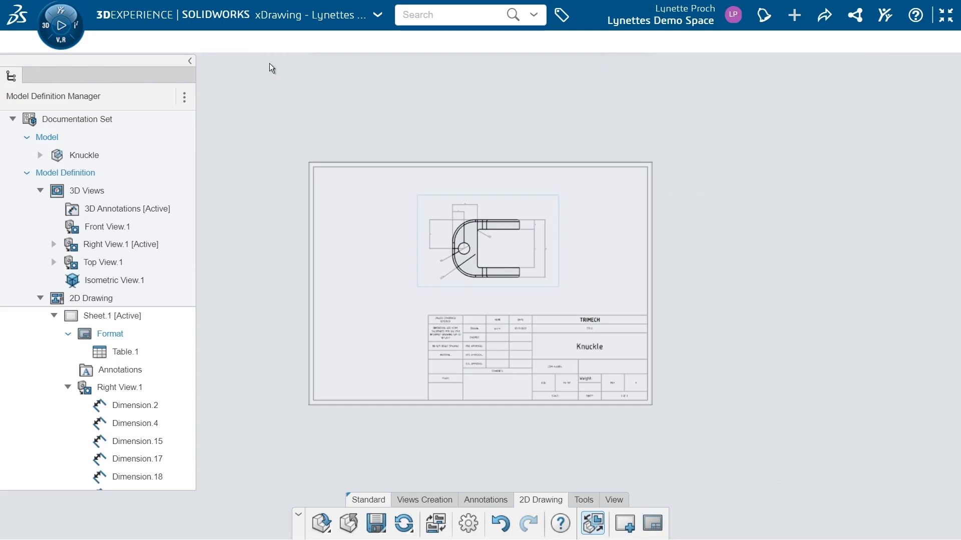
mouse_move(607, 410)
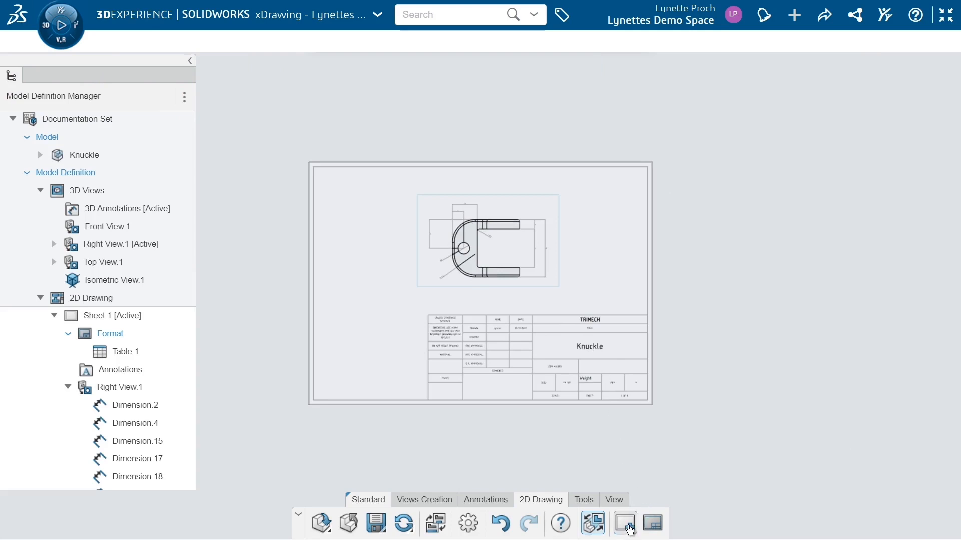
Start a new sheet with the Template option and open the template chooser.
click(623, 524)
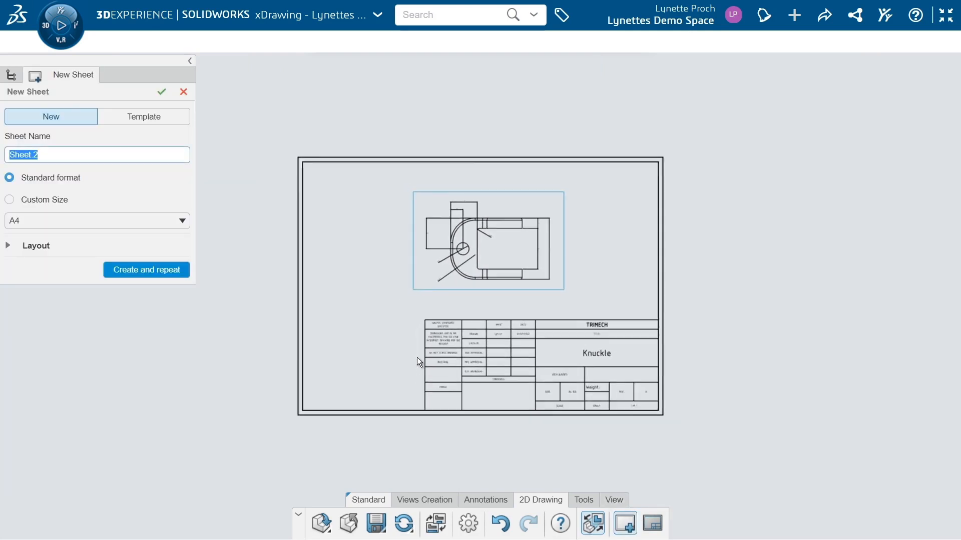
click(144, 116)
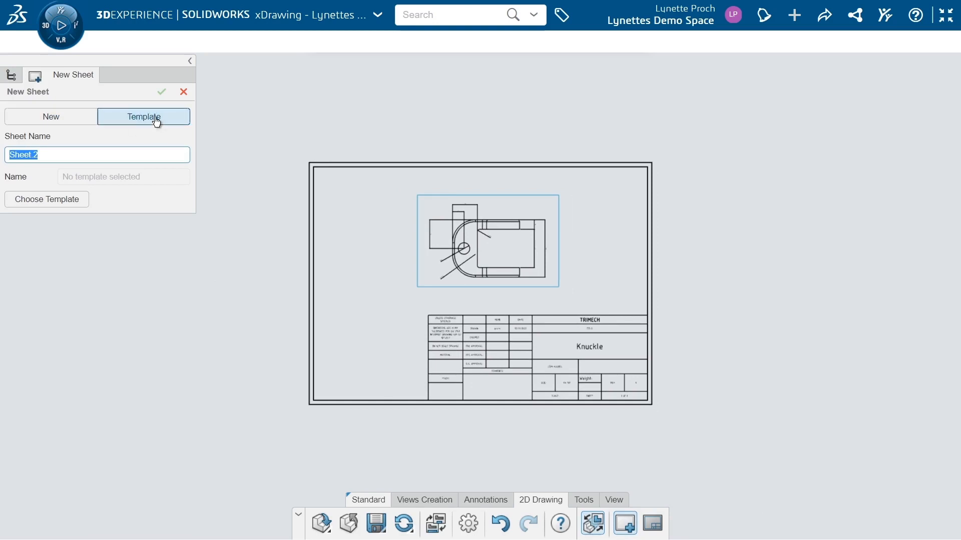
mouse_move(54, 190)
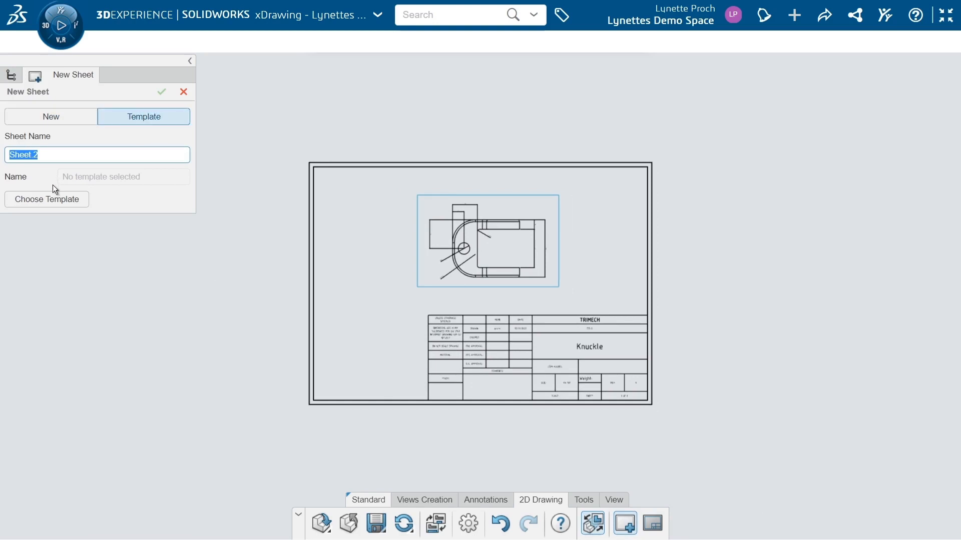
click(47, 199)
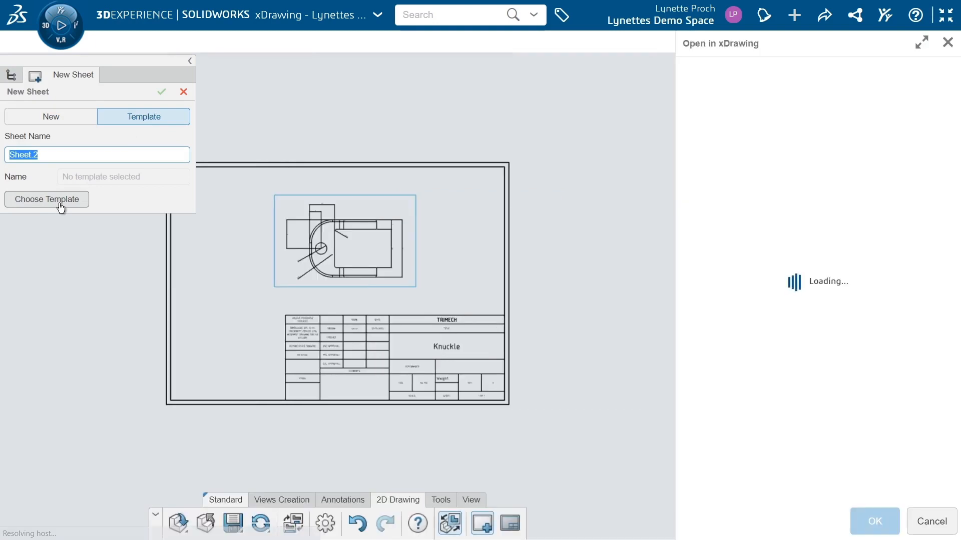
mouse_move(811, 225)
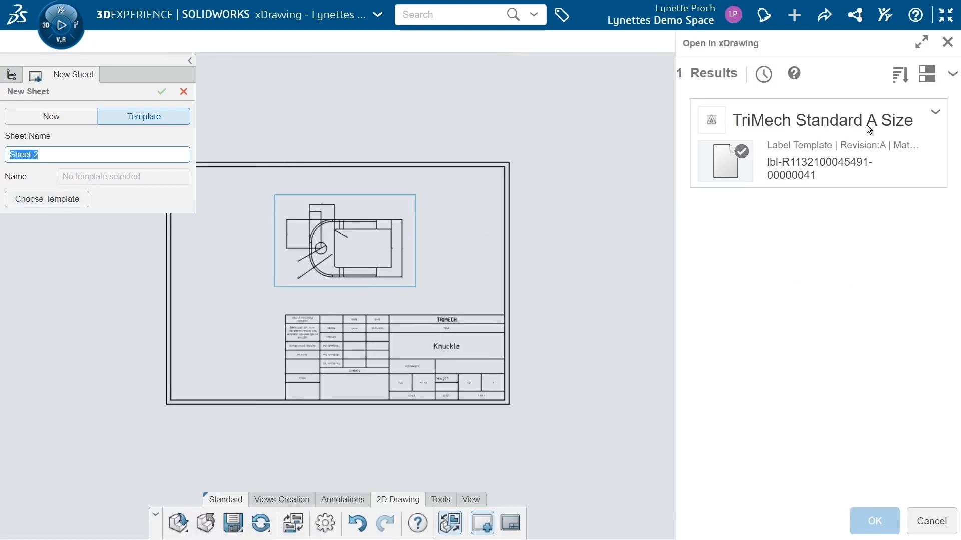
mouse_move(763, 74)
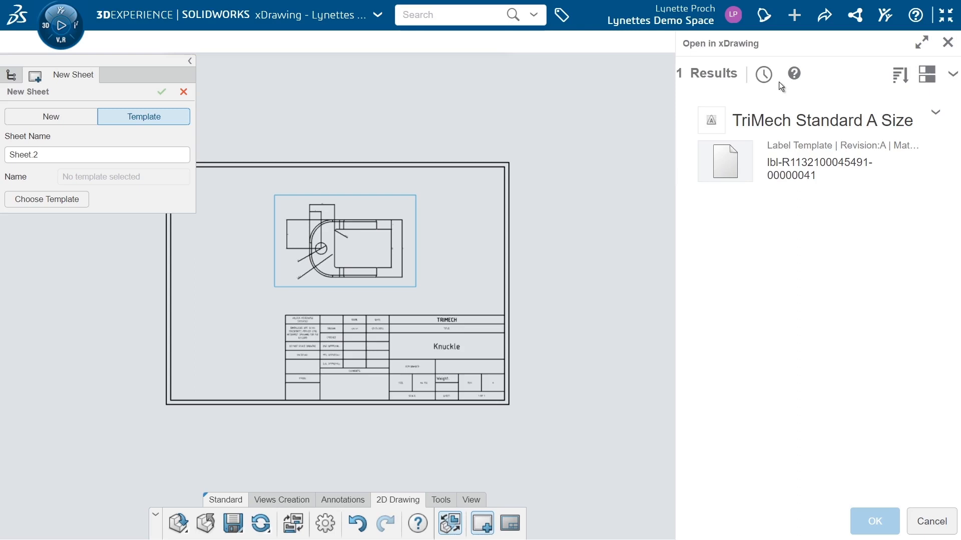
Search recent content, dismiss the warning, and select the 'TriMech Title' template.
click(763, 74)
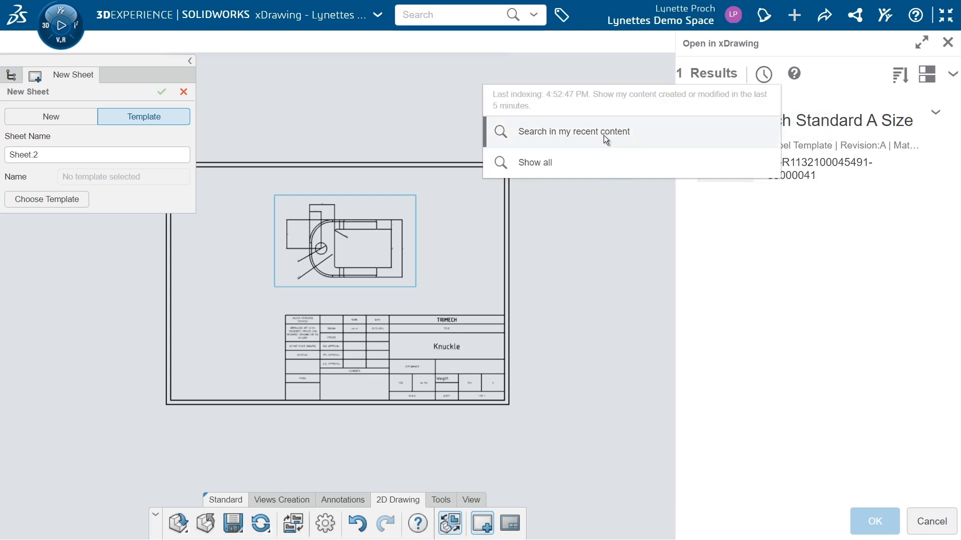
click(574, 131)
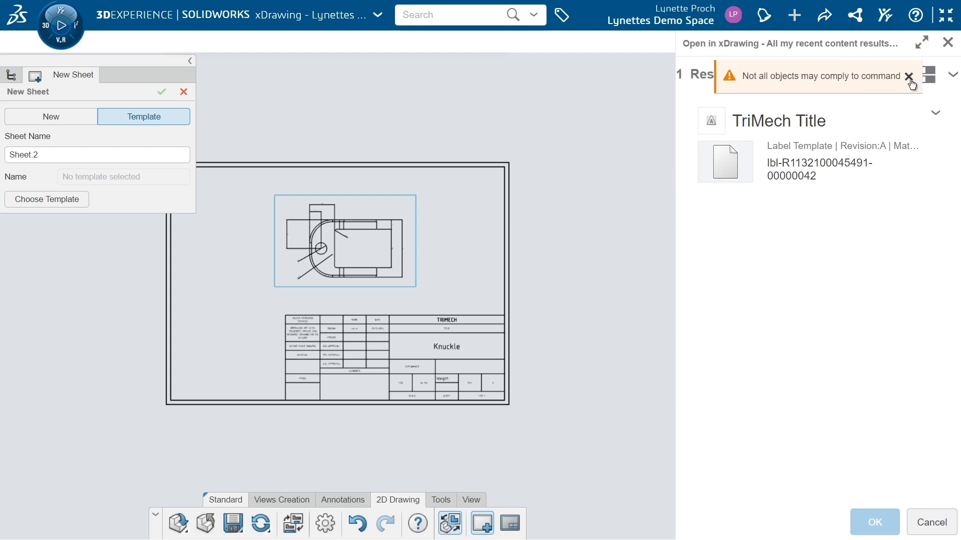
click(909, 81)
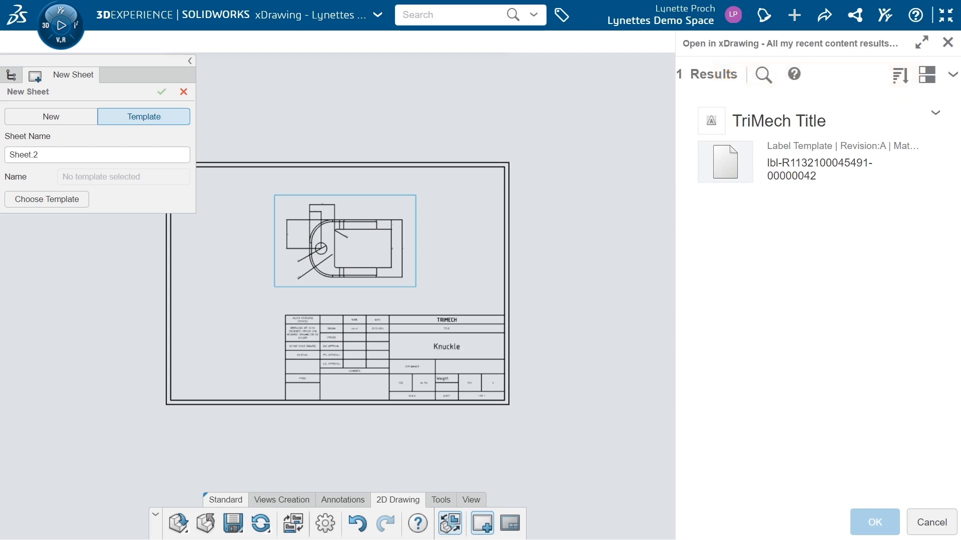
click(725, 161)
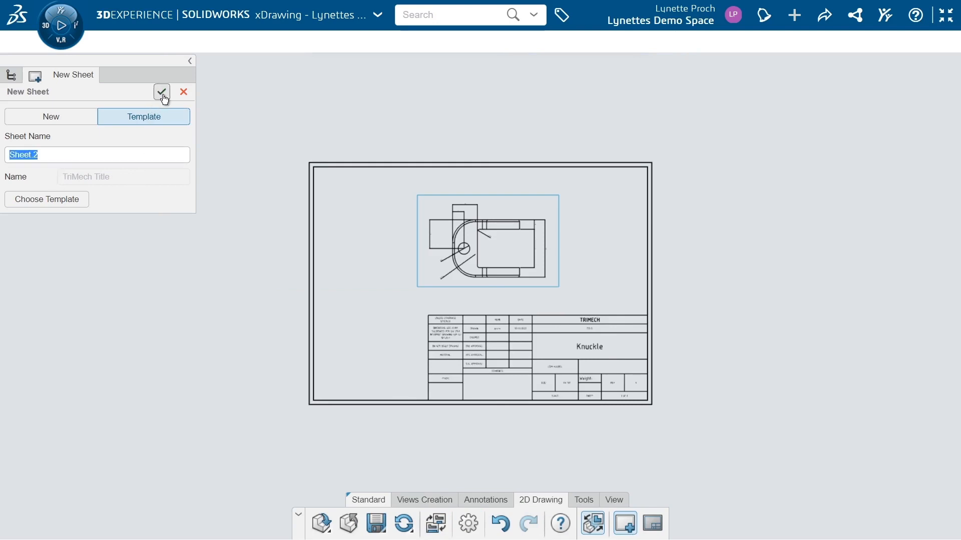
Confirm Sheet.2 creation and place Isometric View.1 of the Knuckle on it.
click(161, 92)
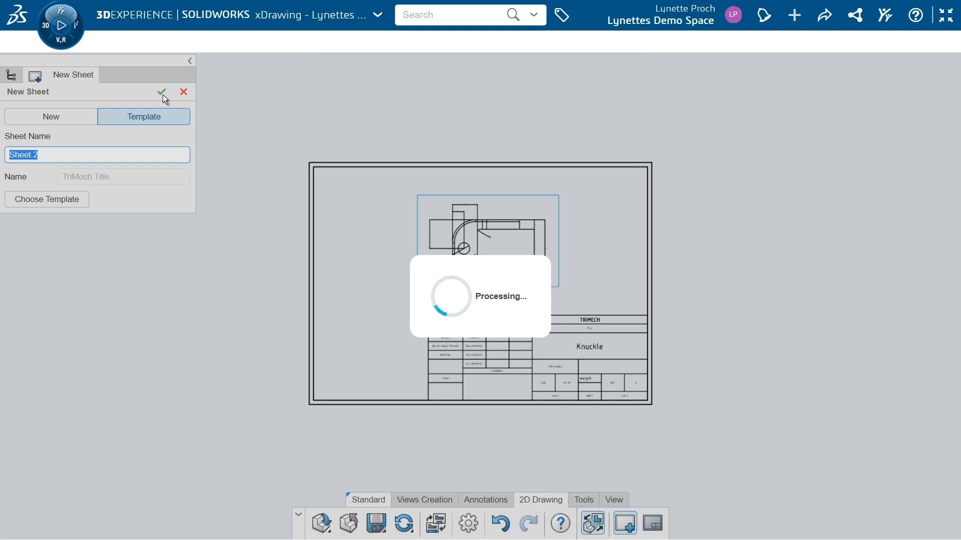
click(161, 93)
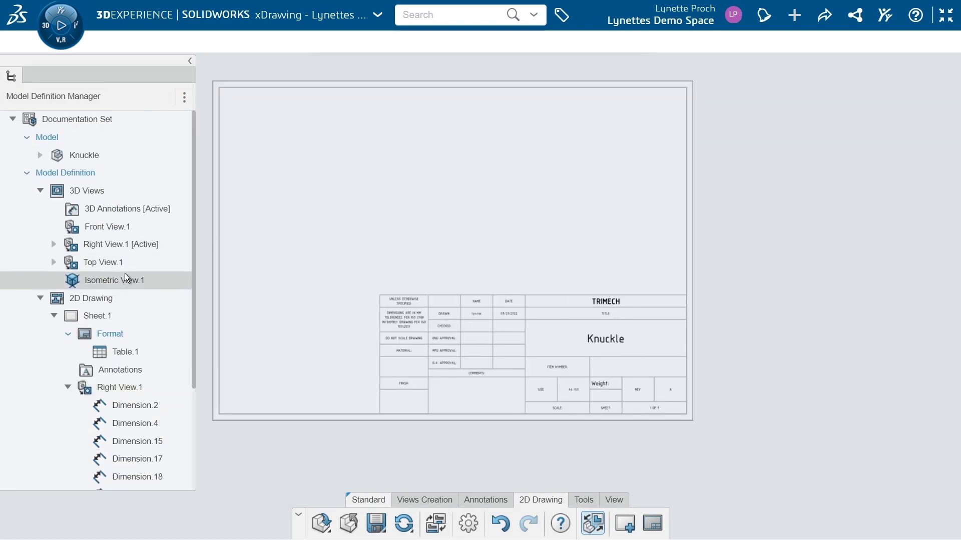
click(104, 262)
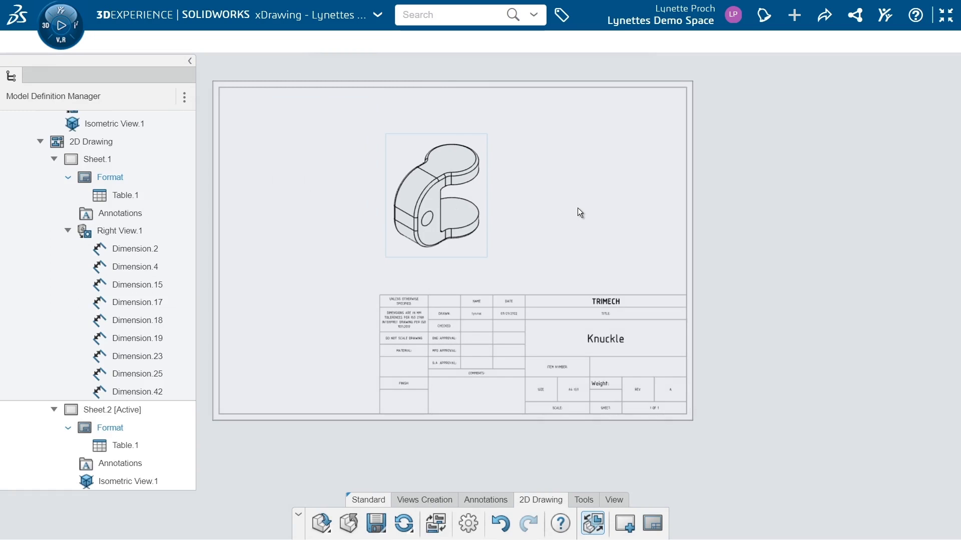
mouse_move(803, 237)
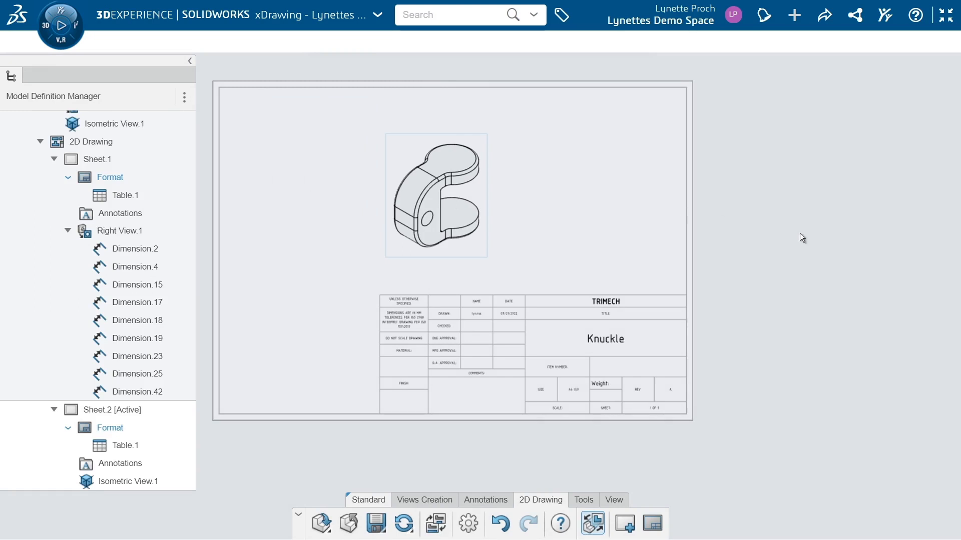